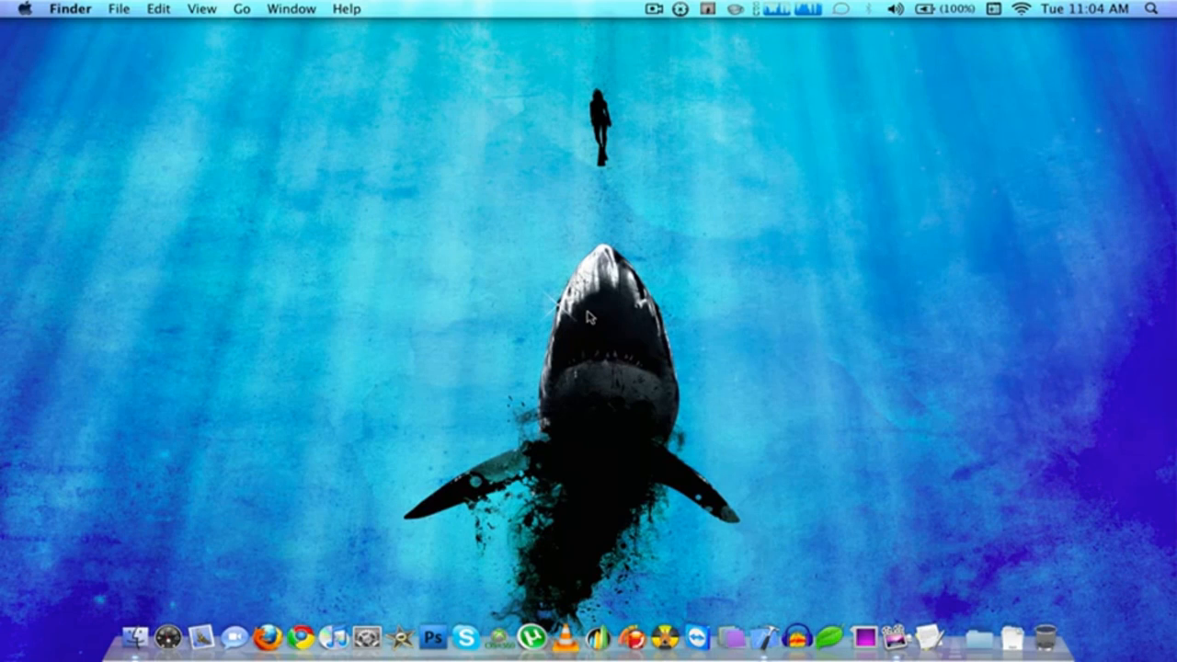
mouse_move(682, 423)
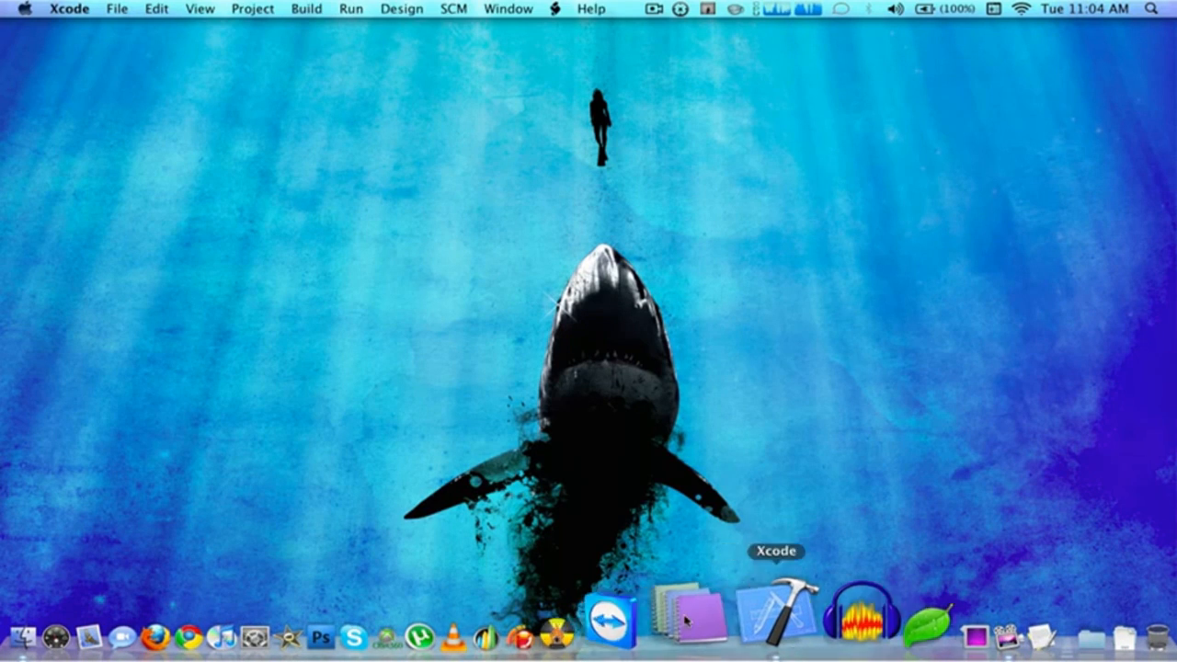
- Open Xcode's File menu to start a new project
left_click(116, 9)
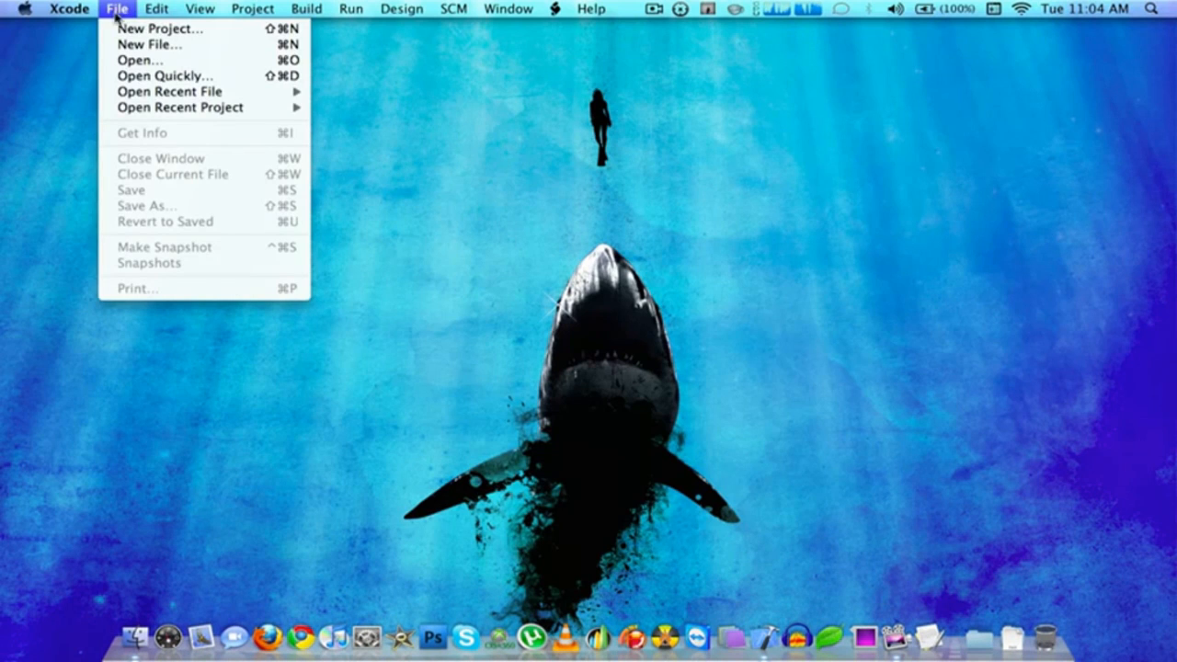
- Start a Window-based Application project and name it 'Hello iPhone'
left_click(160, 28)
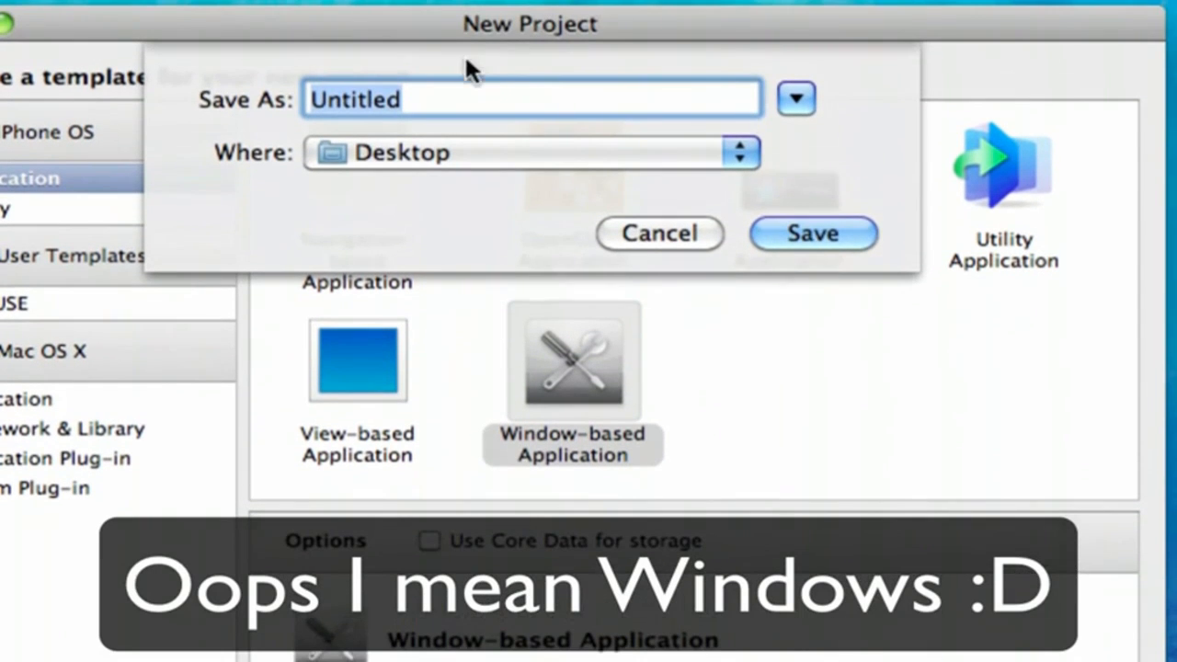
key("ctrl+a")
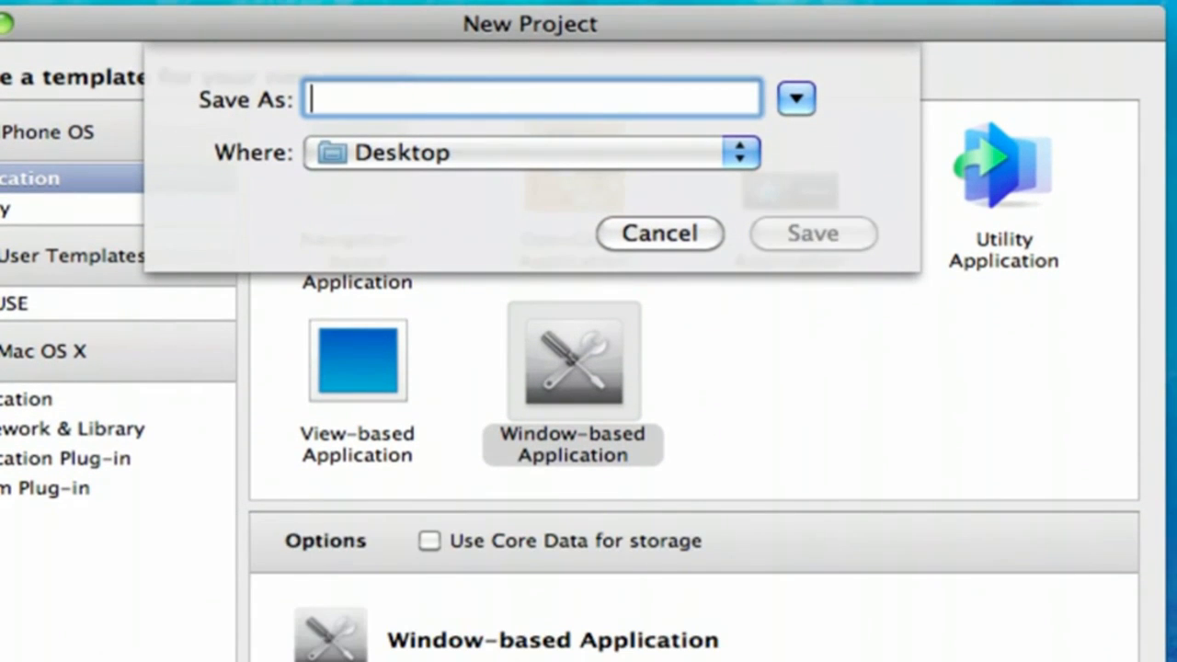
type("Hello iPho")
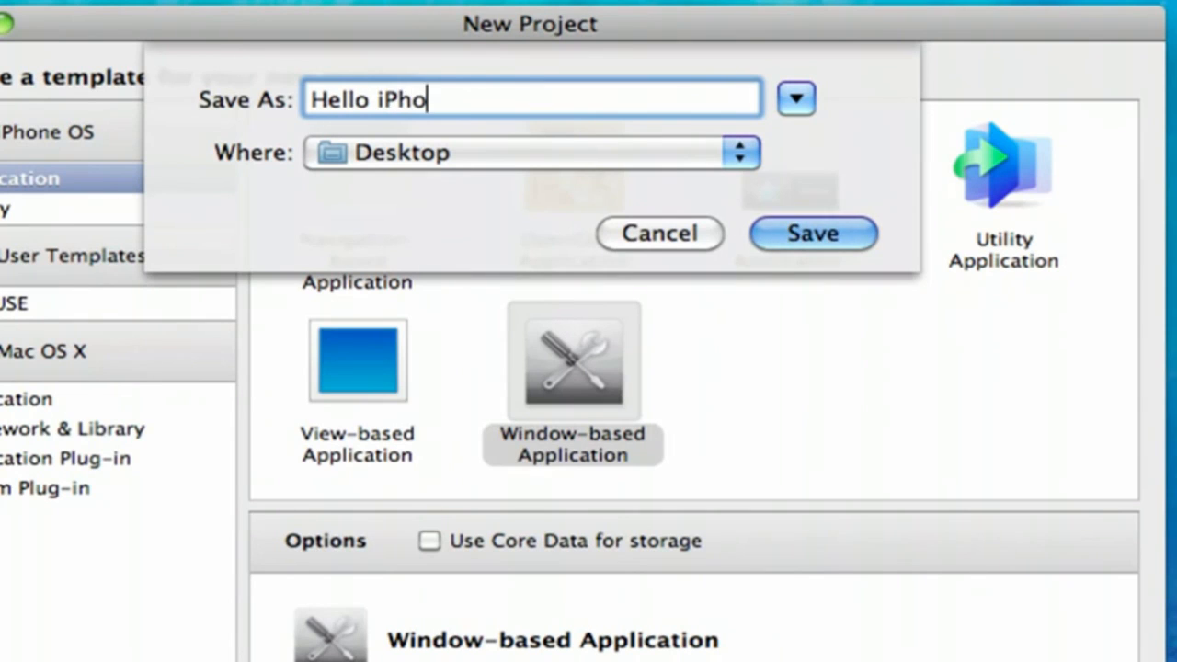
type("ne")
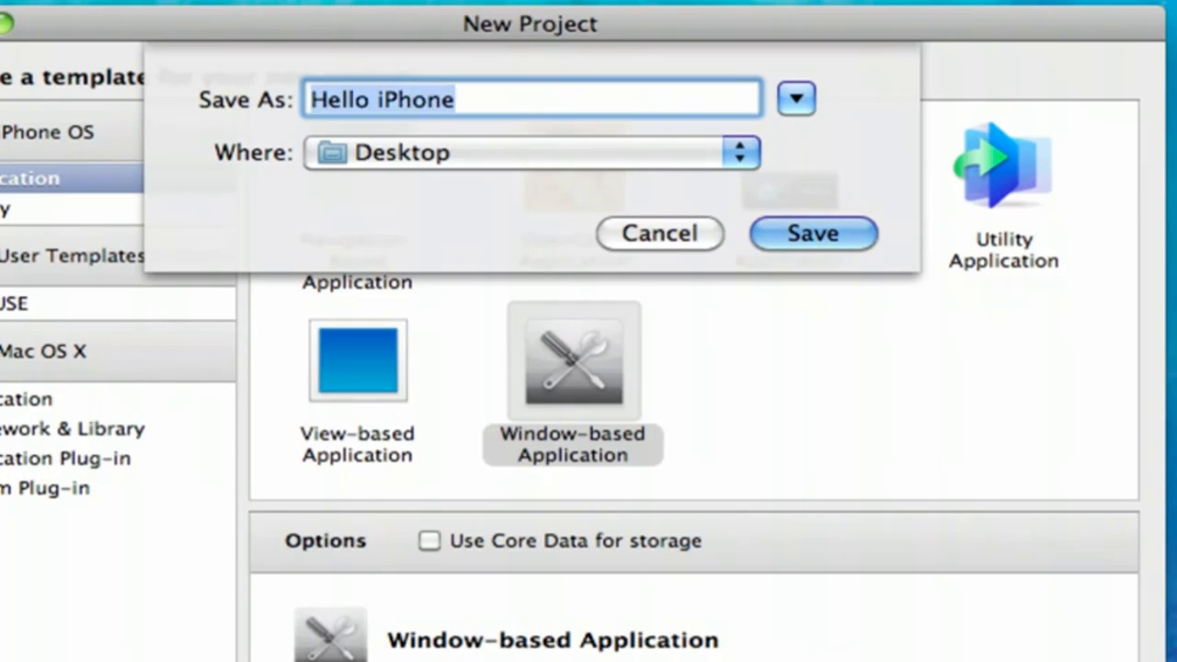
type("My Proj")
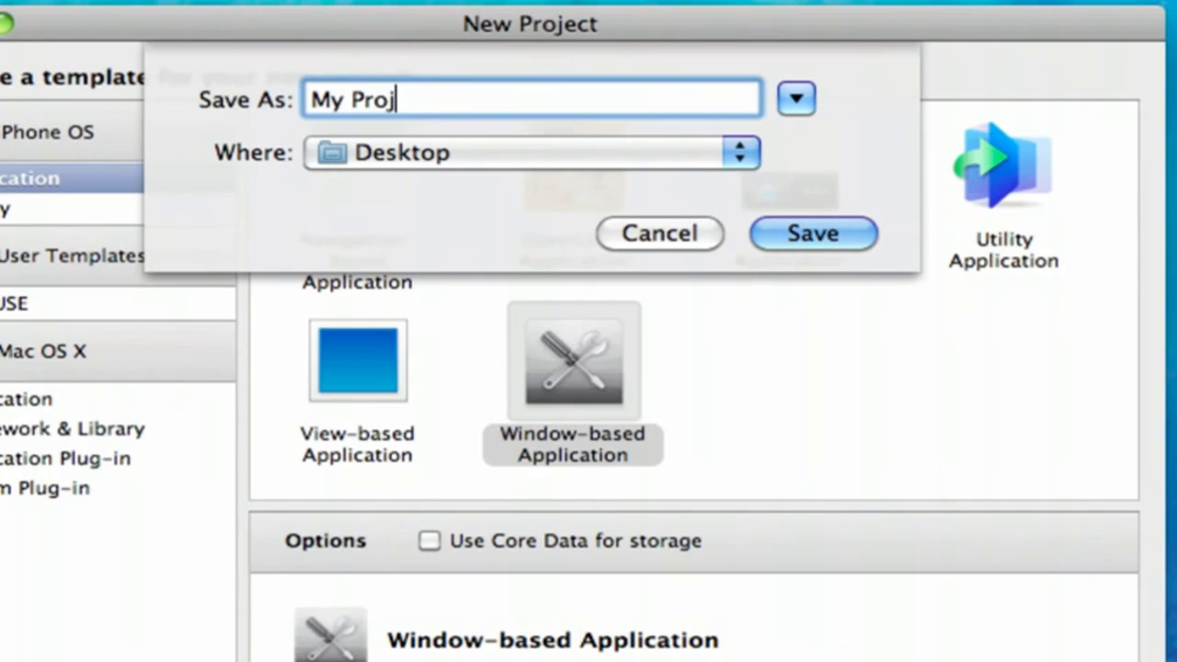
type("Hel")
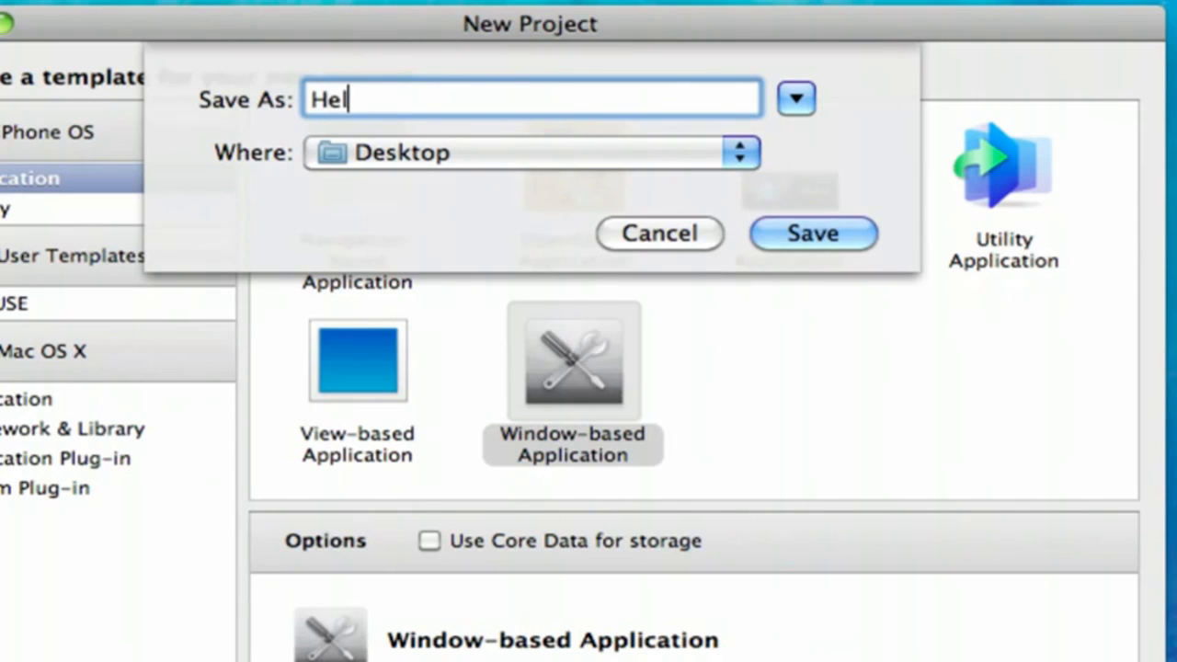
type("lo iPhone")
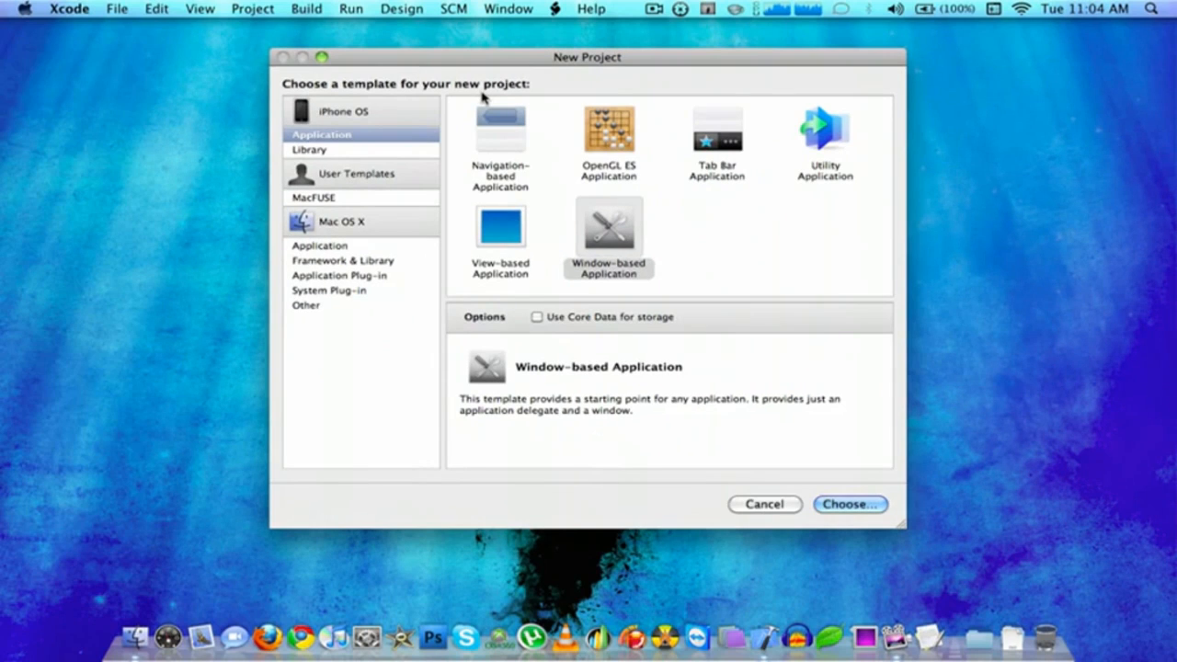
- Save the project and declare - (IBAction)buttonTapped; in Hello_iPhoneAppDelegate.h
left_click(846, 504)
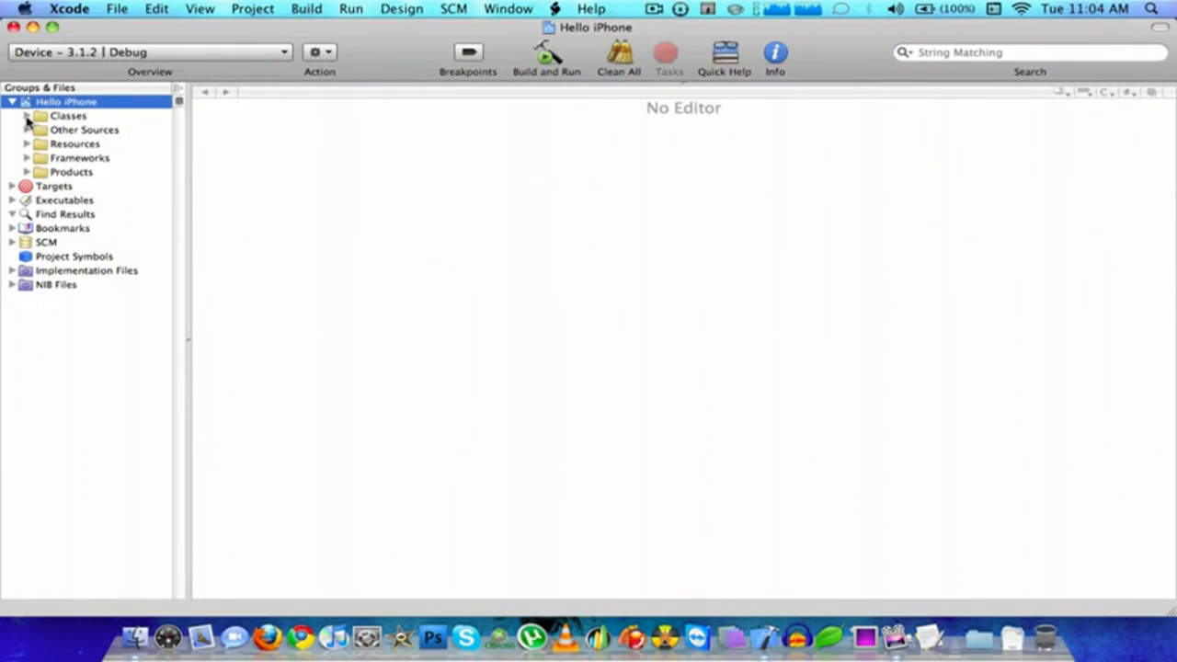
left_click(26, 115)
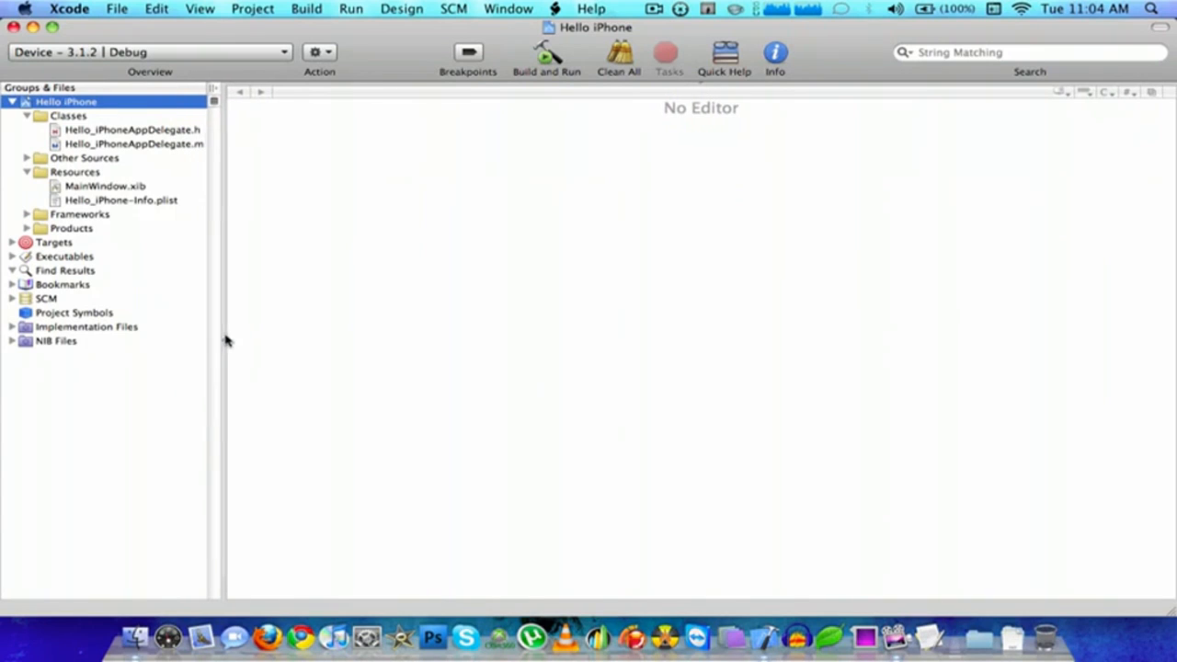
mouse_move(37, 129)
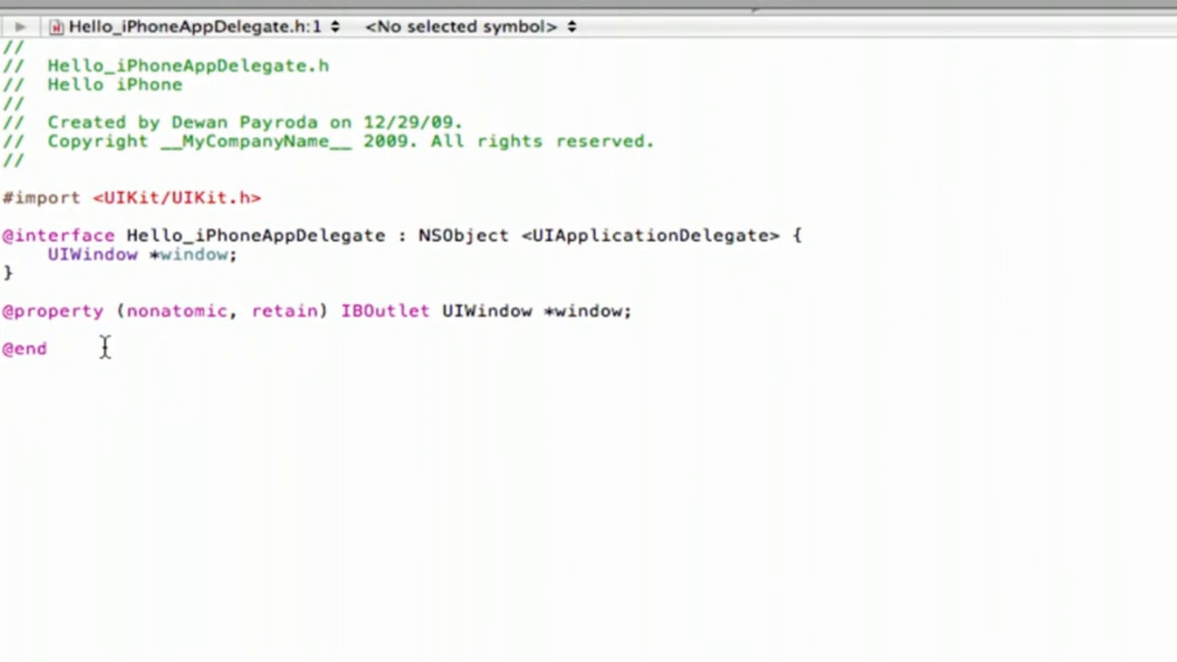
type("- (I")
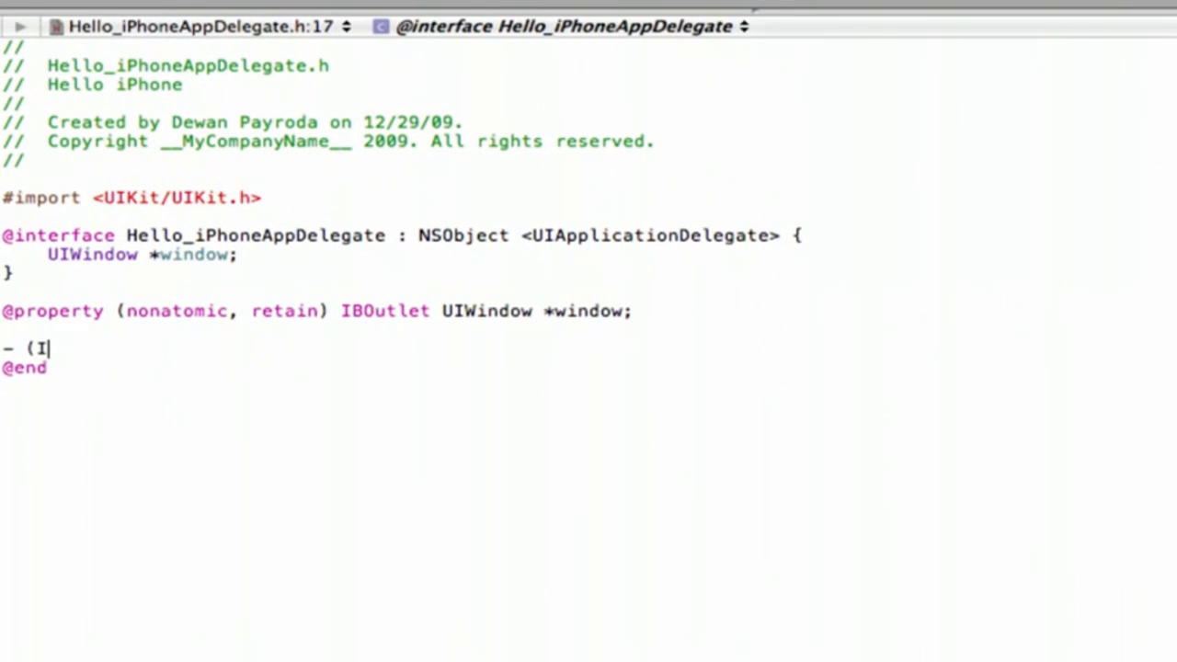
type("BAction)")
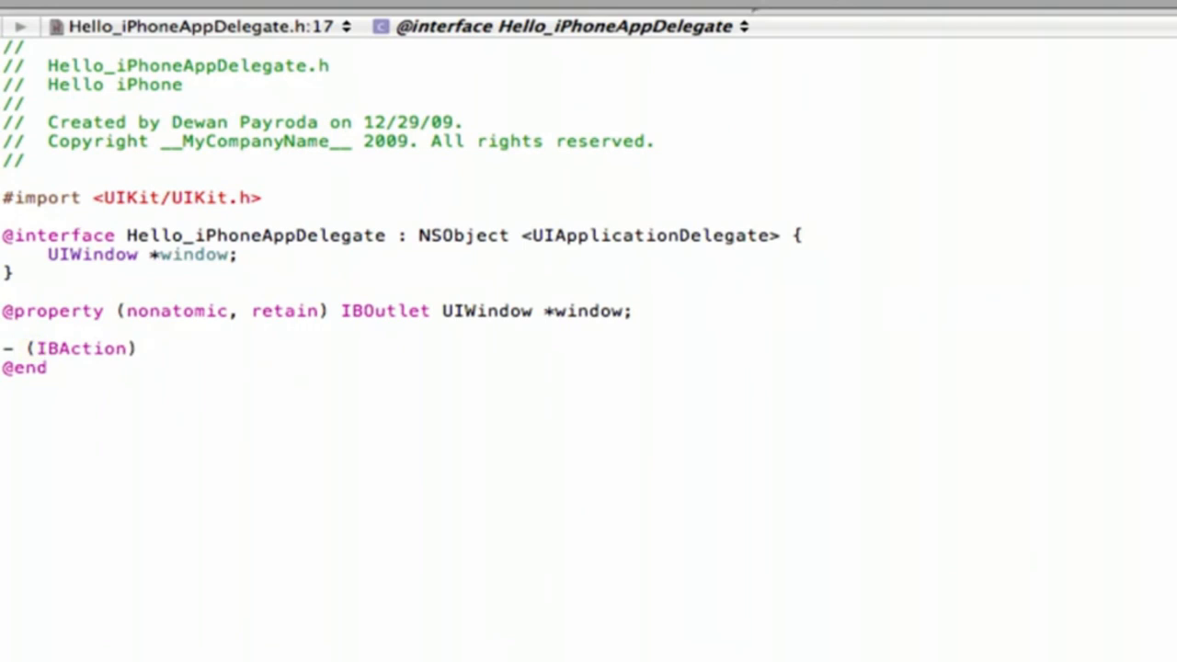
type("BUFSIZ")
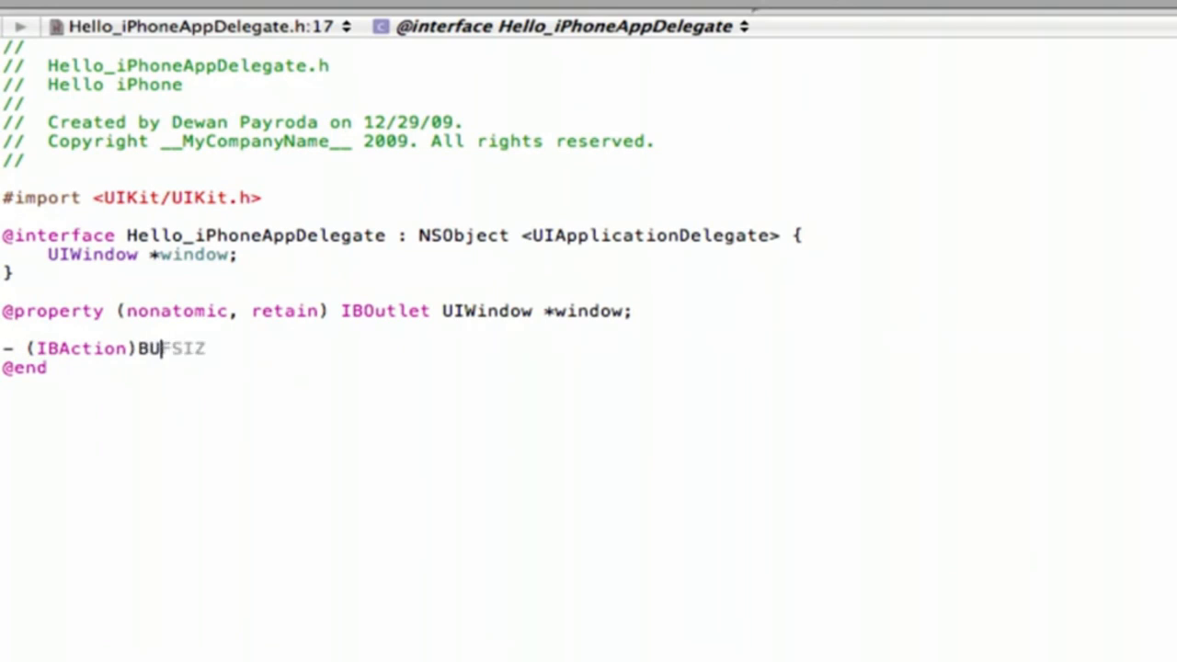
type("buttonTapped;")
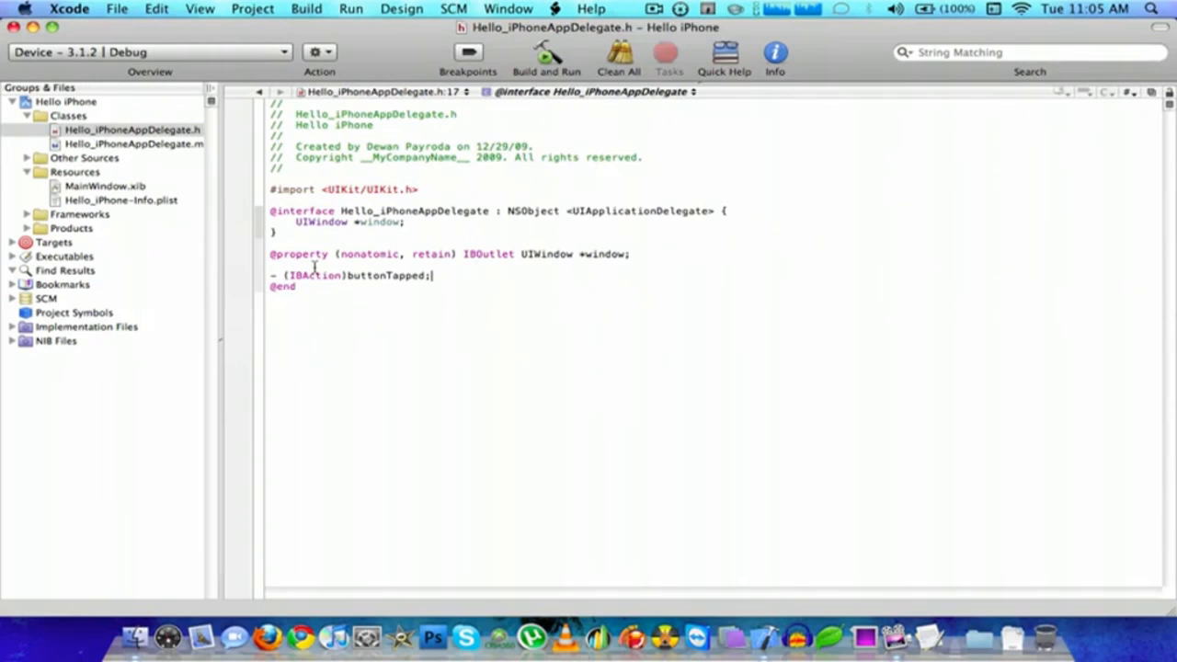
- Add an empty - (IBAction)buttonTapped { } method above dealloc in Hello_iPhoneAppDelegate.m
left_click(133, 144)
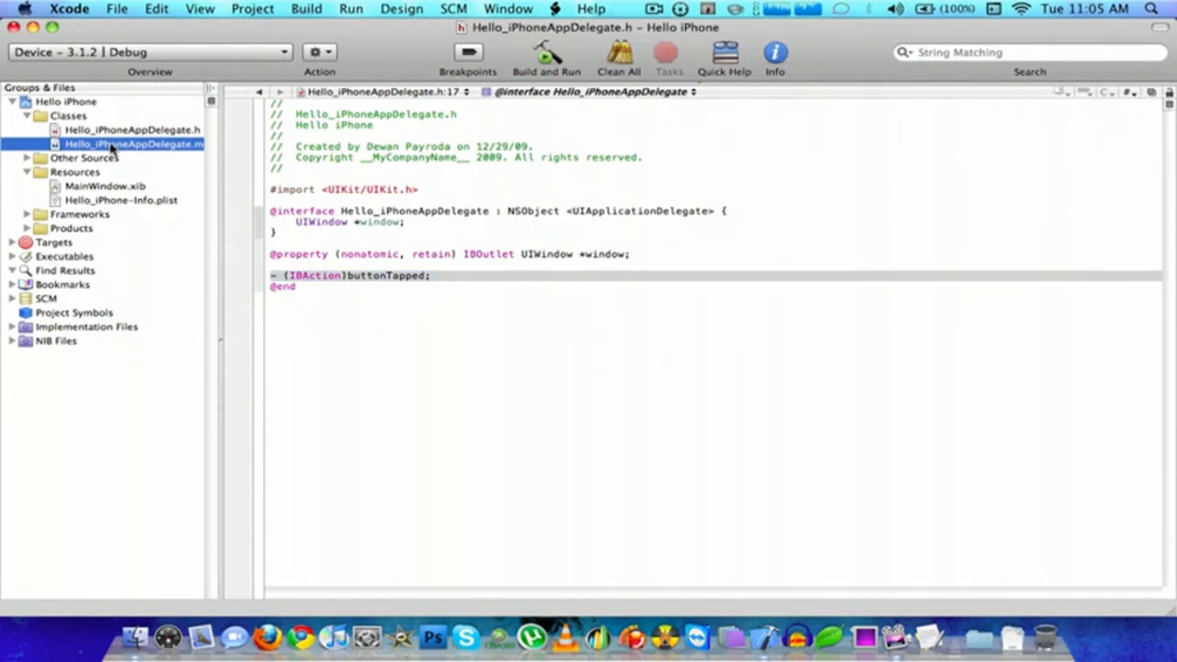
left_click(133, 145)
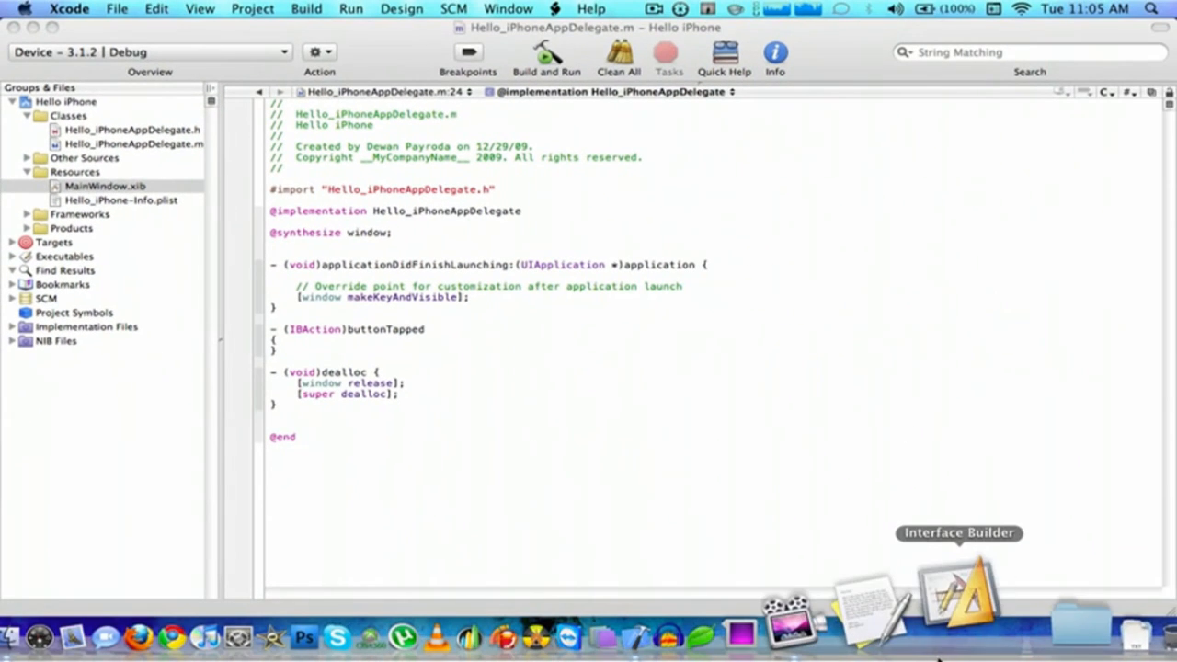
- Drag a Label onto MainWindow.xib's window, title it 'Hello iPhone' and enlarge its font
left_click(957, 593)
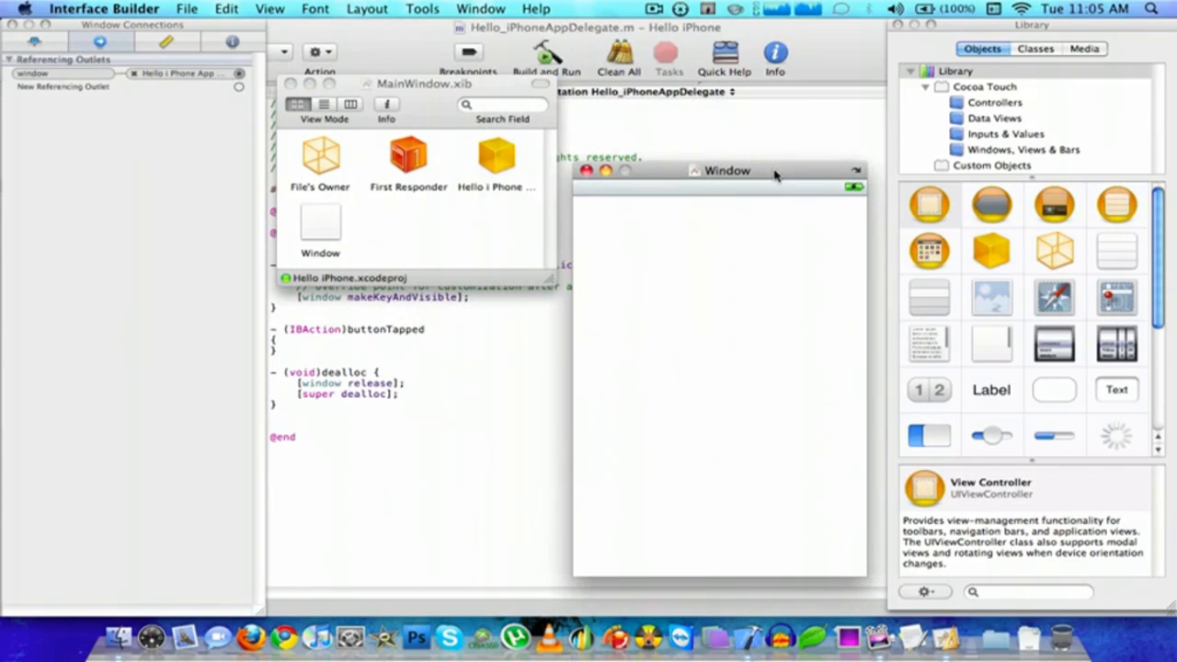
left_click_drag(991, 389, 706, 375)
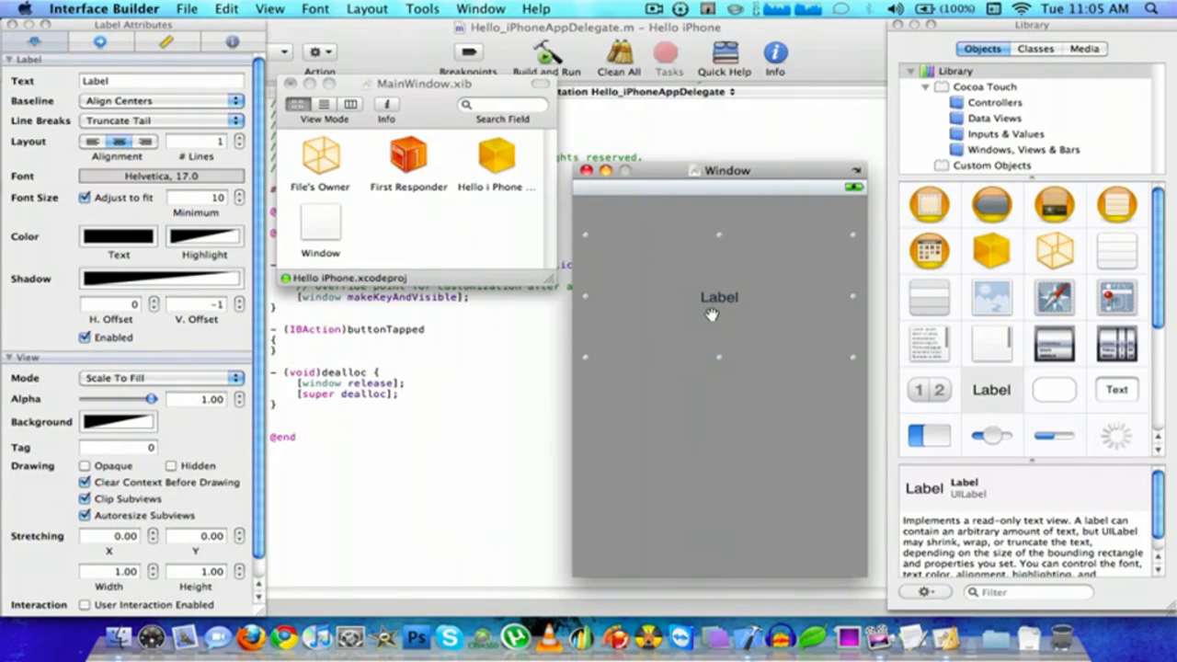
left_click(718, 296)
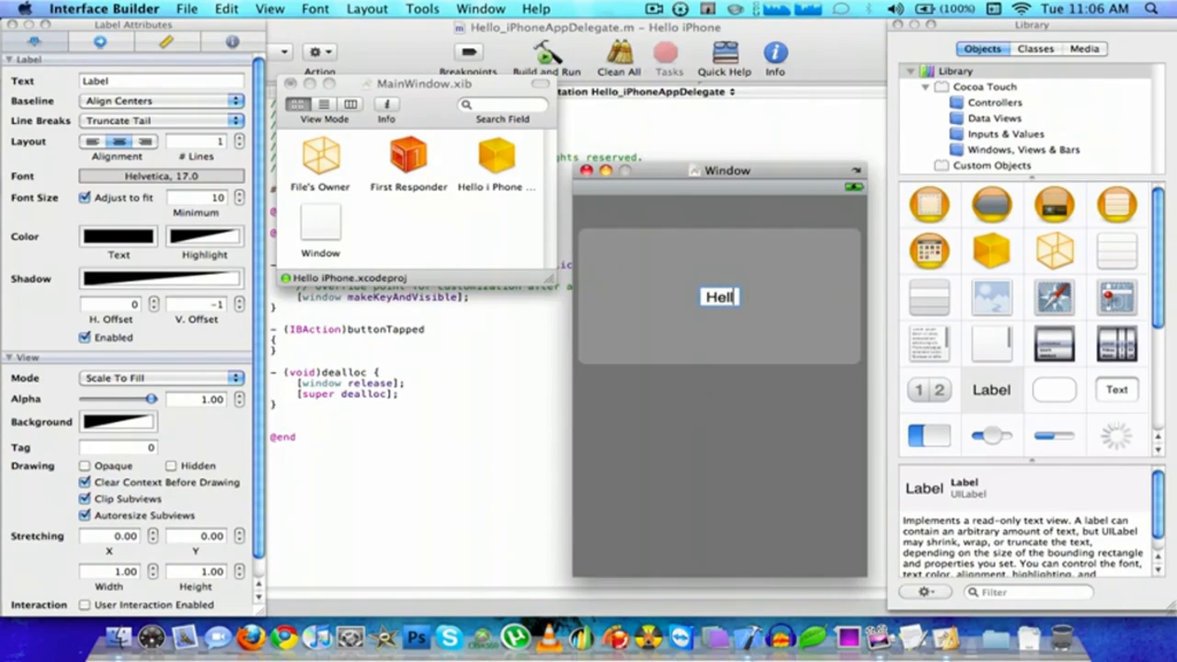
type("Hello iPhone")
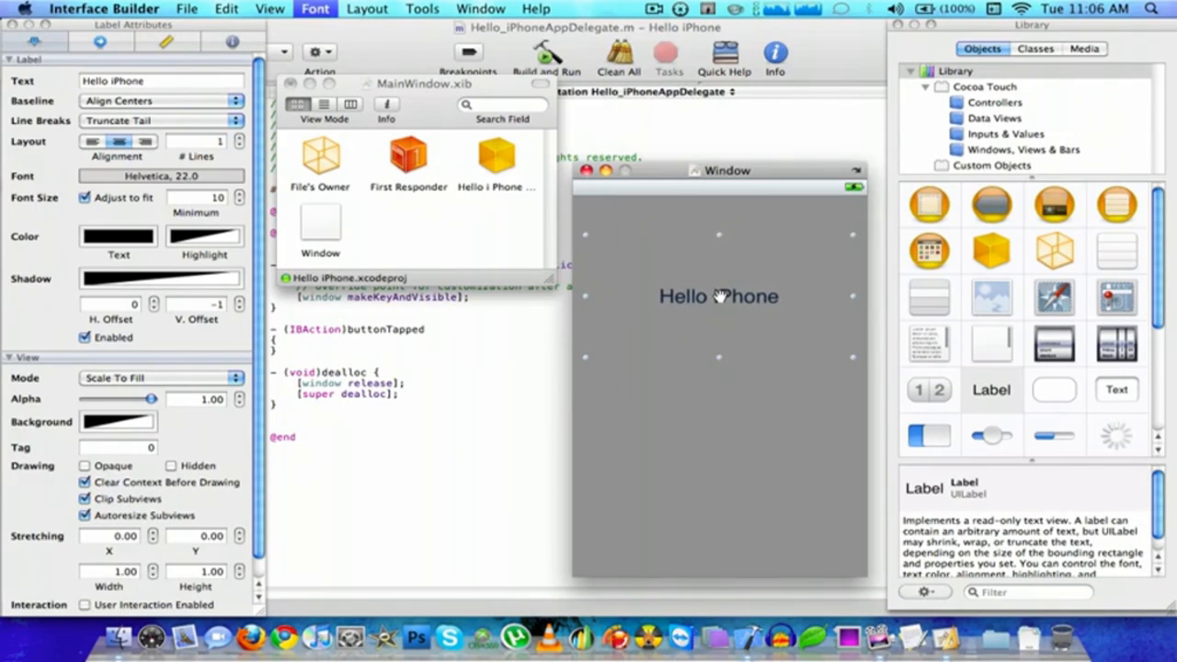
left_click(315, 9)
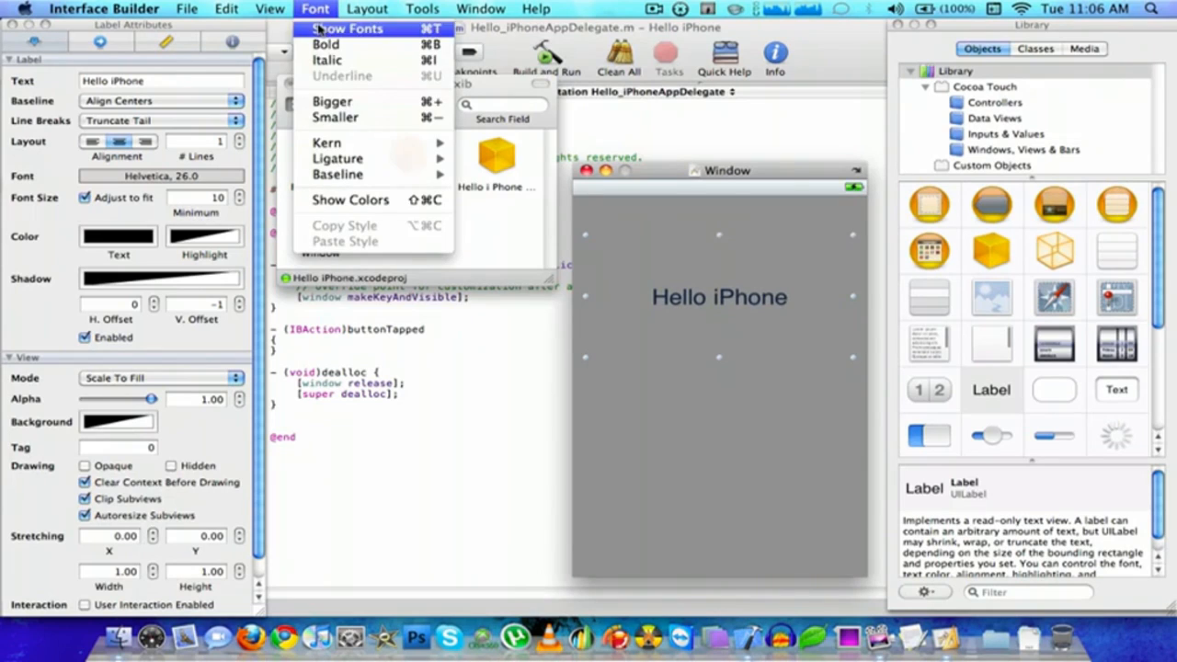
left_click(332, 101)
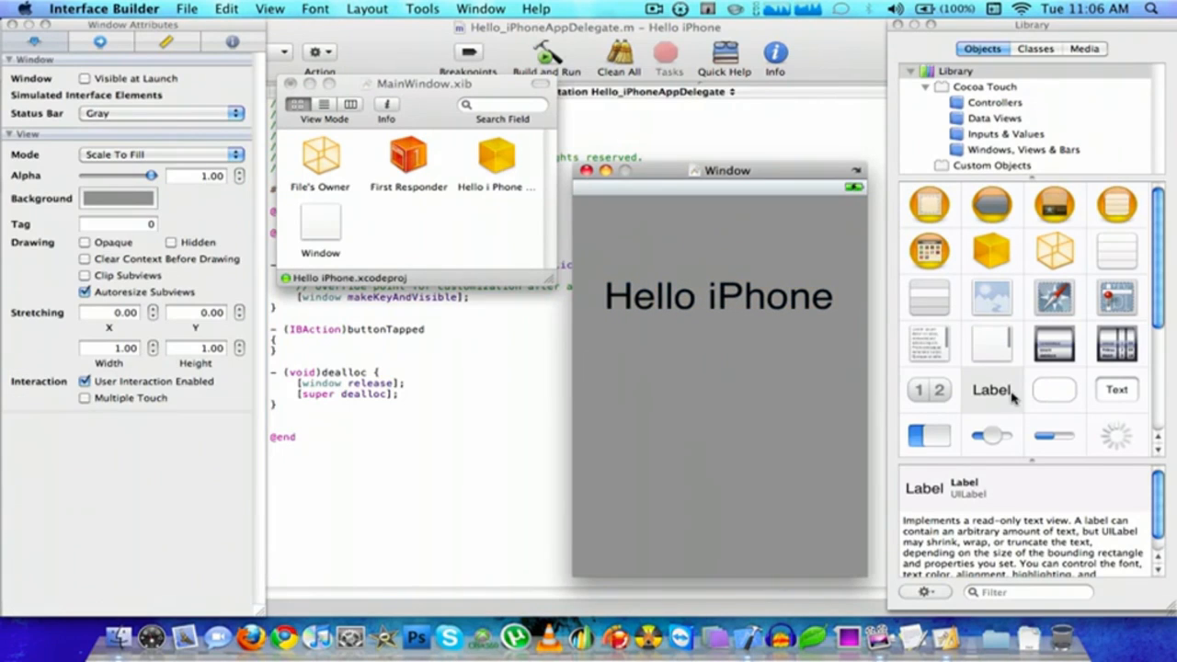
- Add a Round Rect Button below the label and enter its 'Tap Me!' title
left_click_drag(1055, 390, 696, 415)
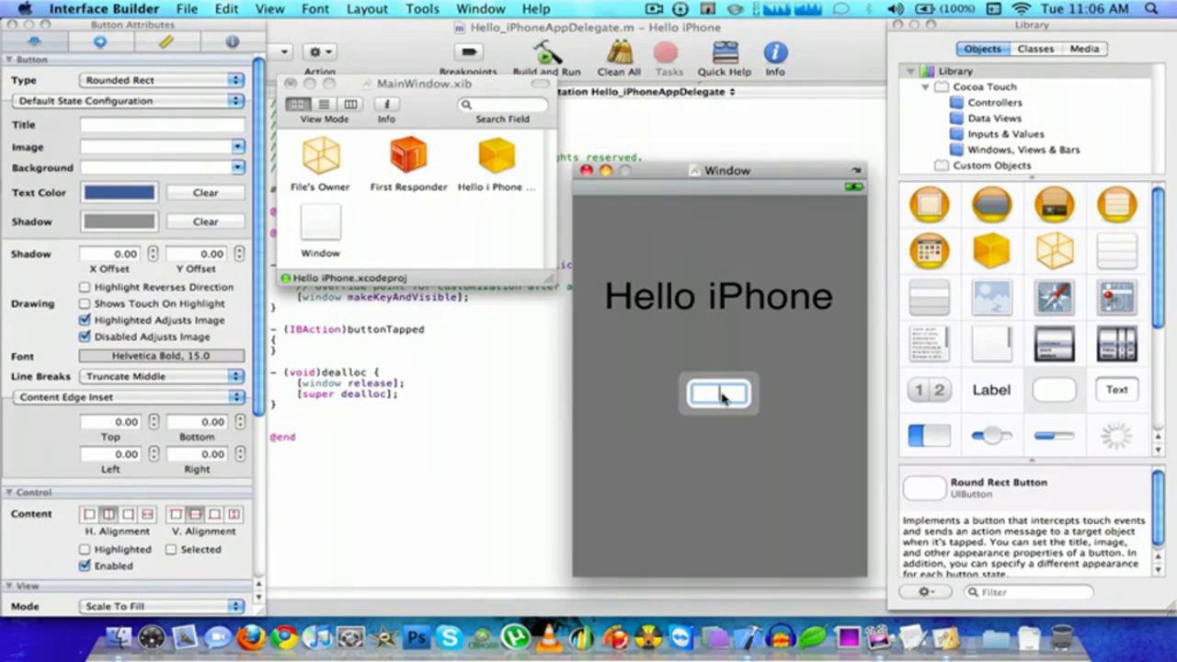
mouse_move(734, 464)
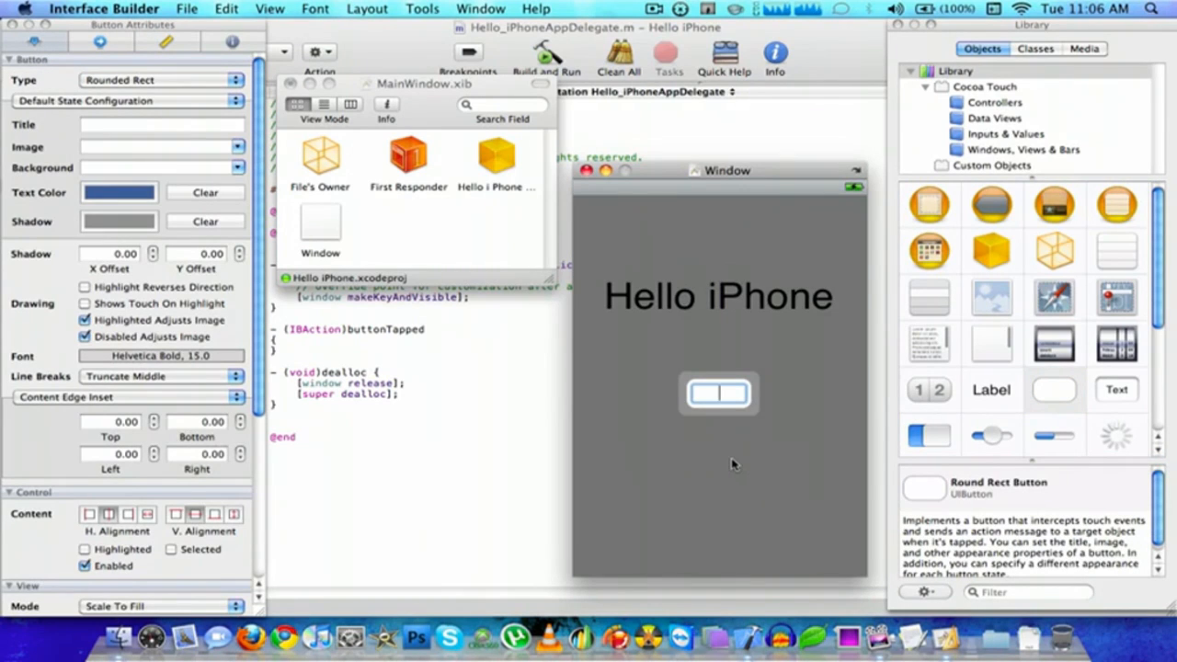
type("Ta")
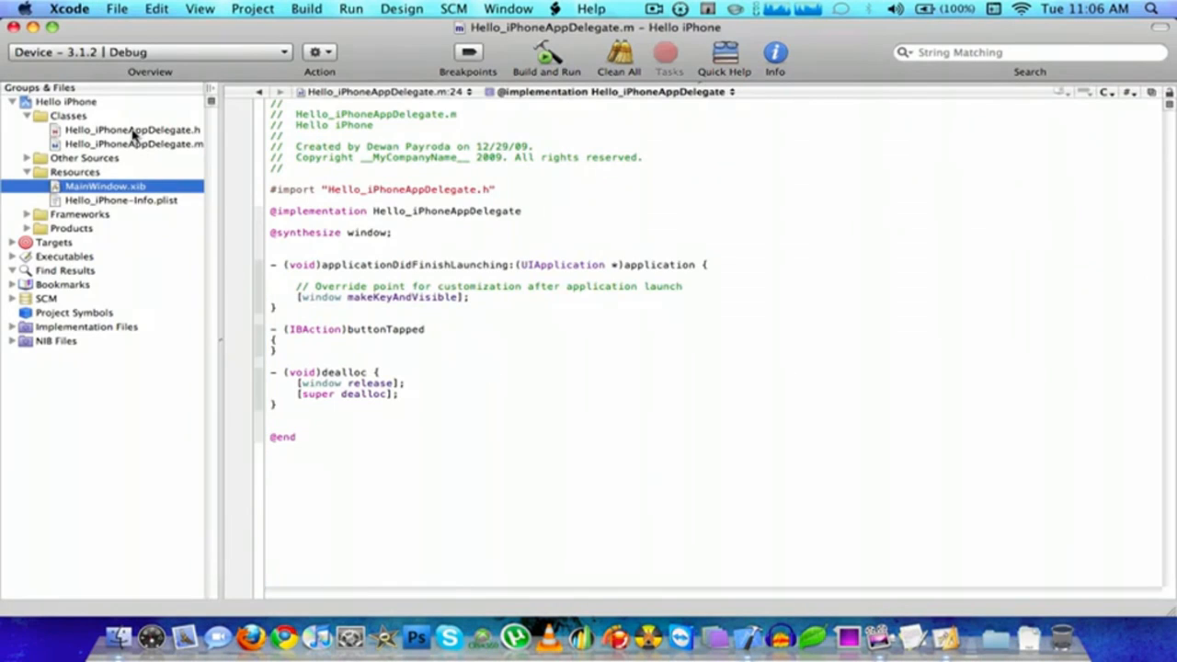
- Set the Hello iPhone label's Tag to 55 in the Label Attributes inspector
left_click(134, 143)
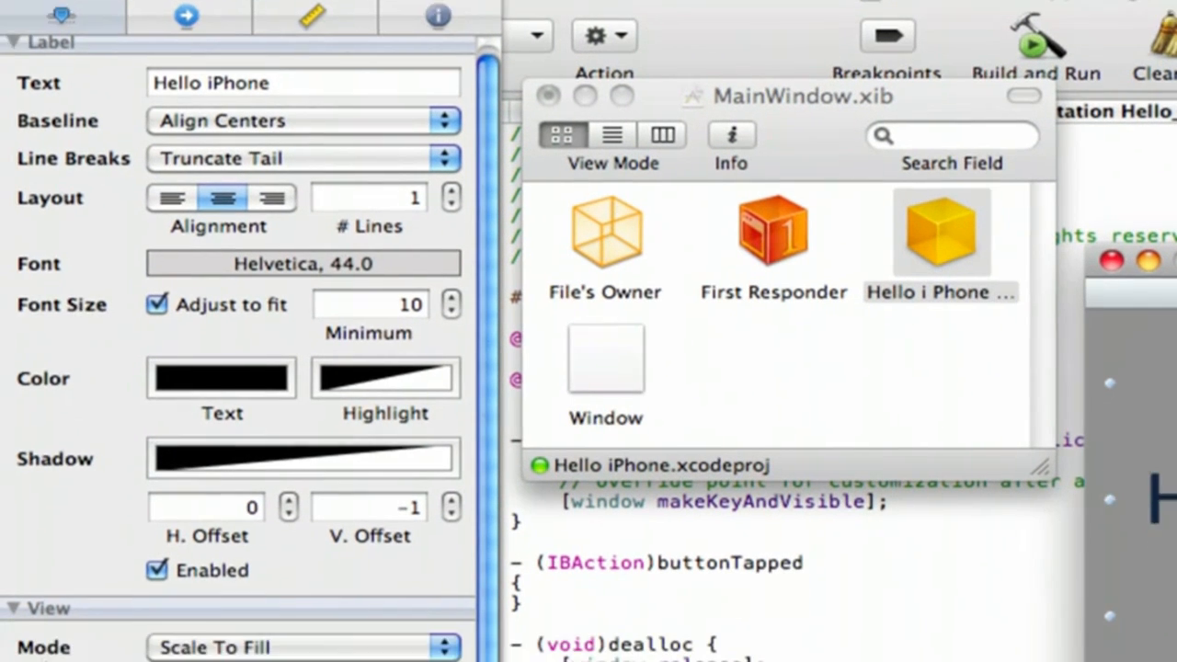
scroll("down", 3)
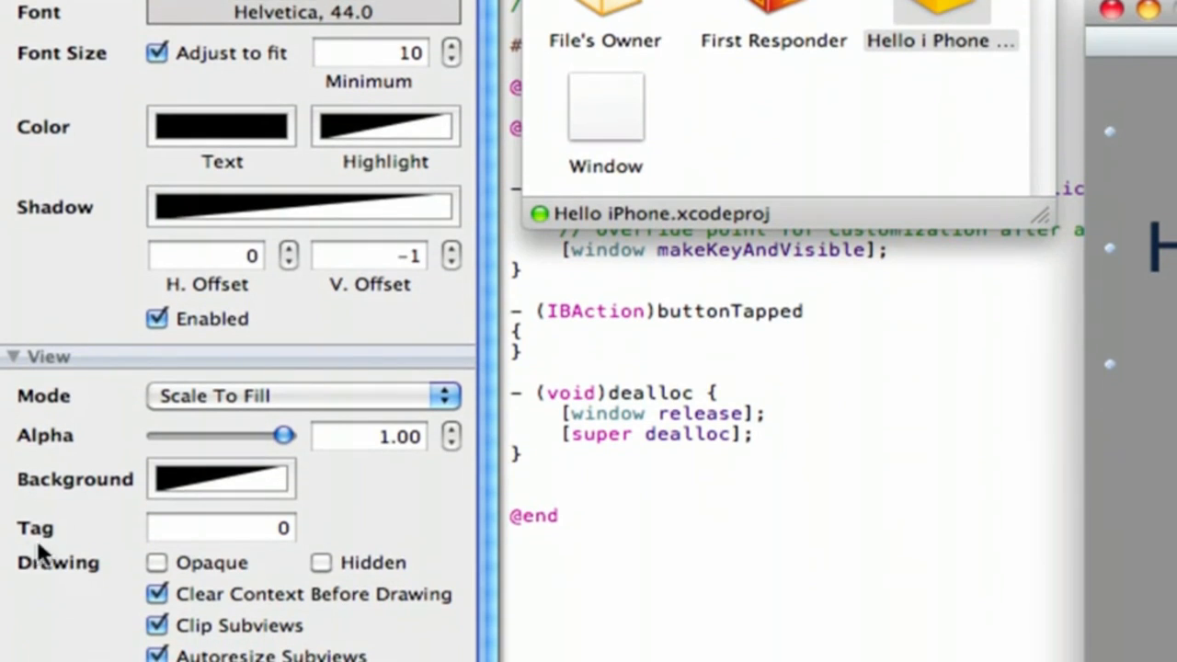
mouse_move(238, 535)
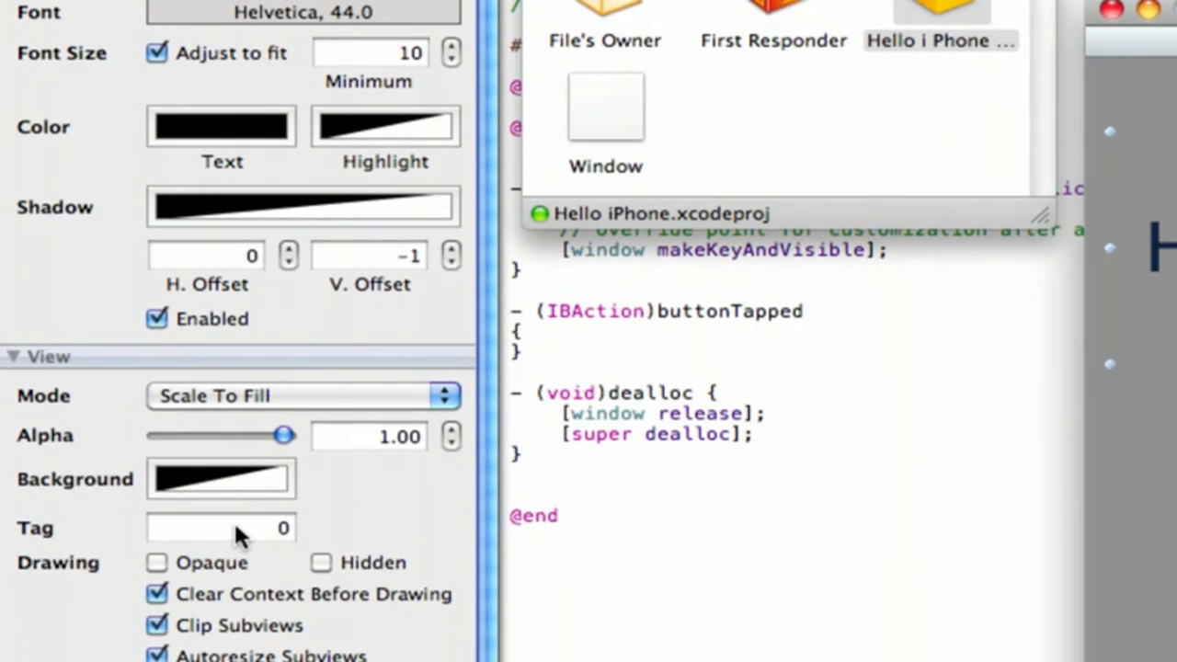
type("55")
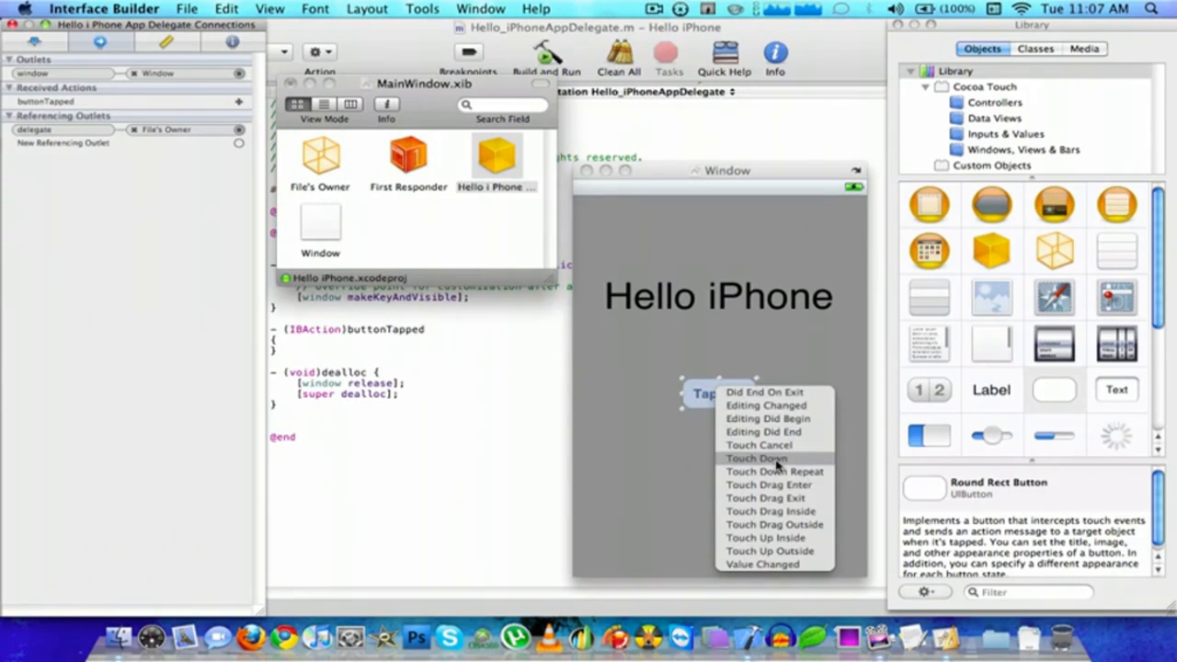
- Connect buttonTapped to the Tap Me! button's Touch Down event
left_click(757, 458)
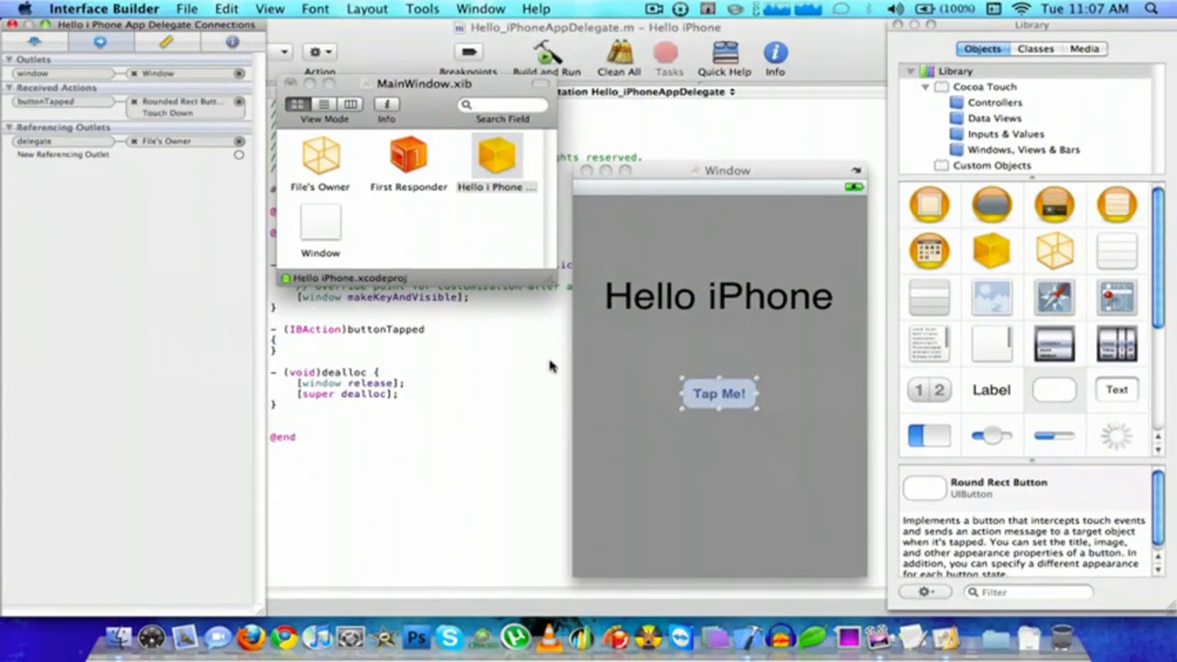
left_click(719, 393)
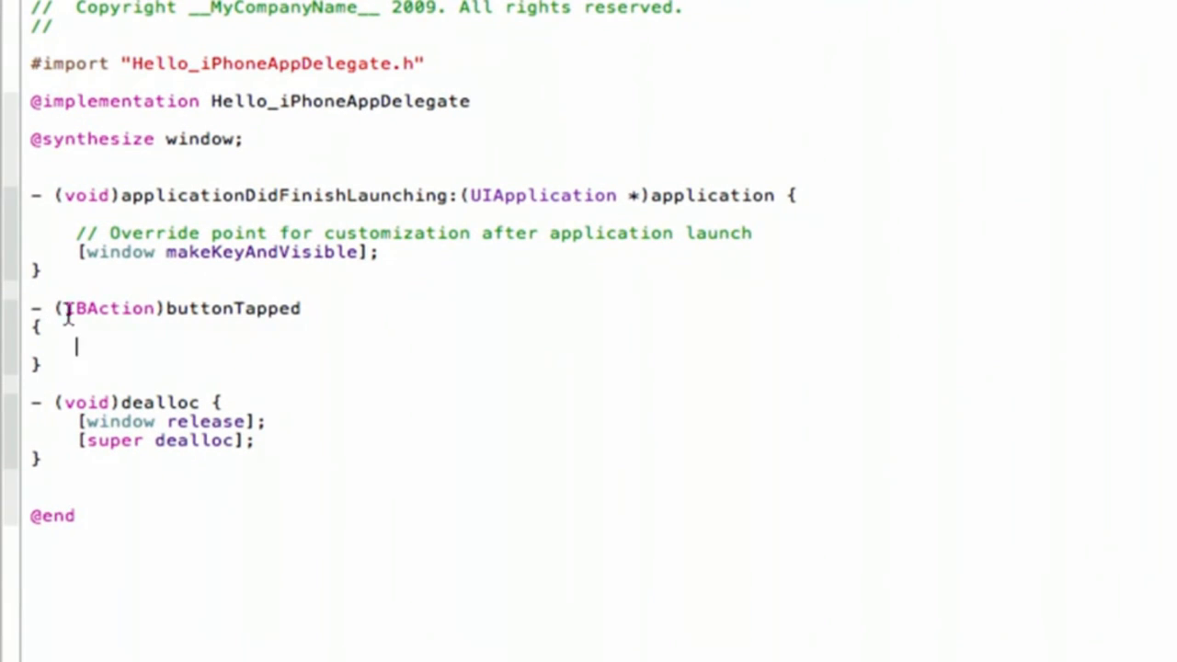
- Write UILabel *label = (UILabel *) [window viewWithTag:55]; inside buttonTapped
type("UILabel")
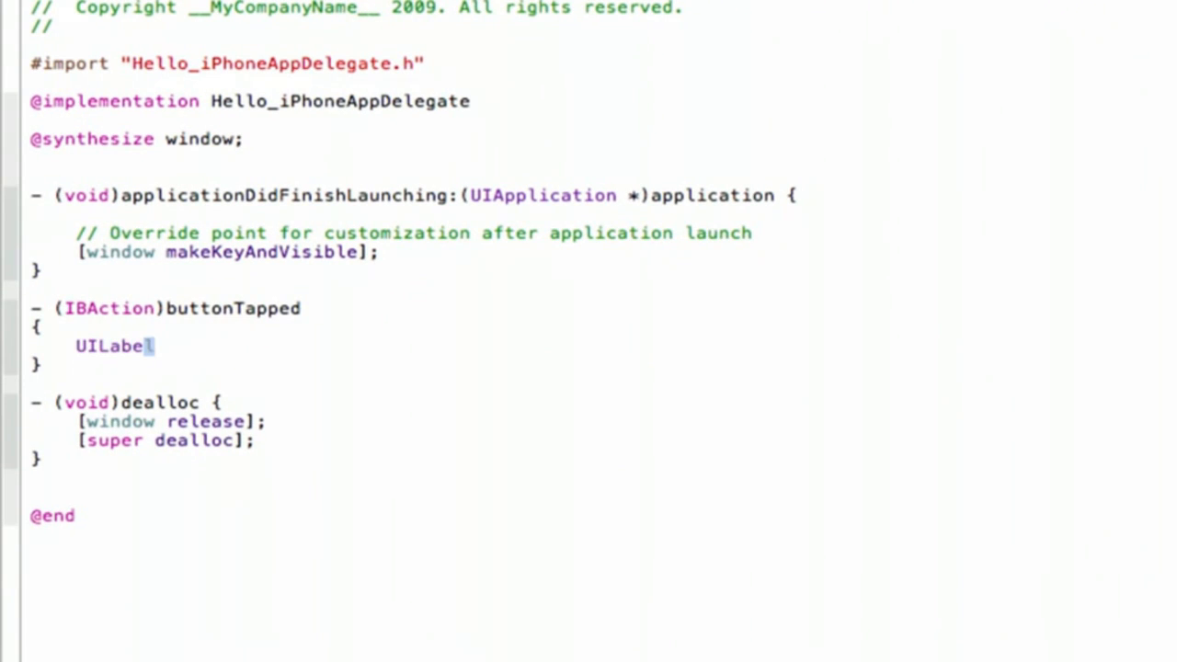
type("*")
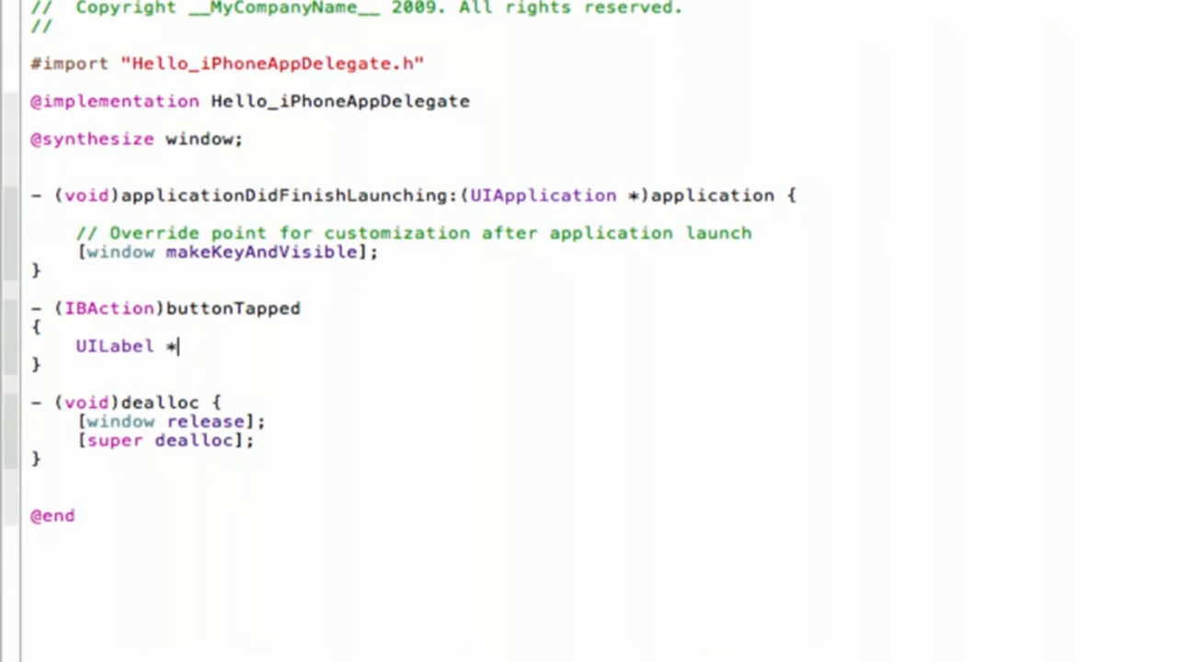
type("label")
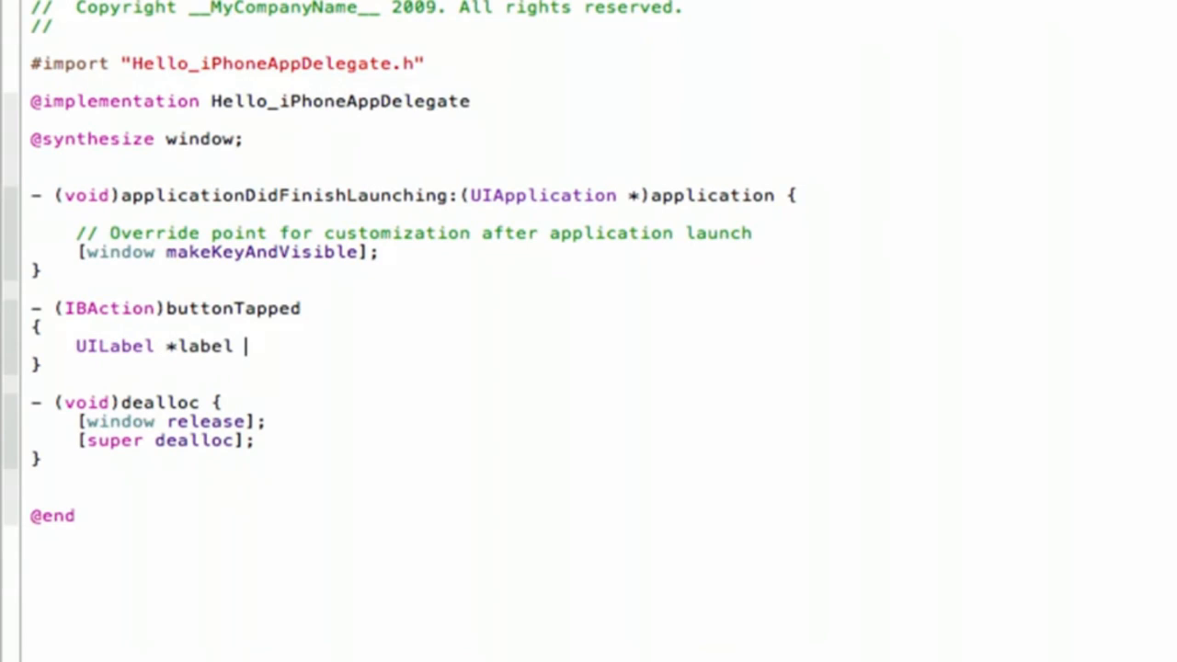
type("=")
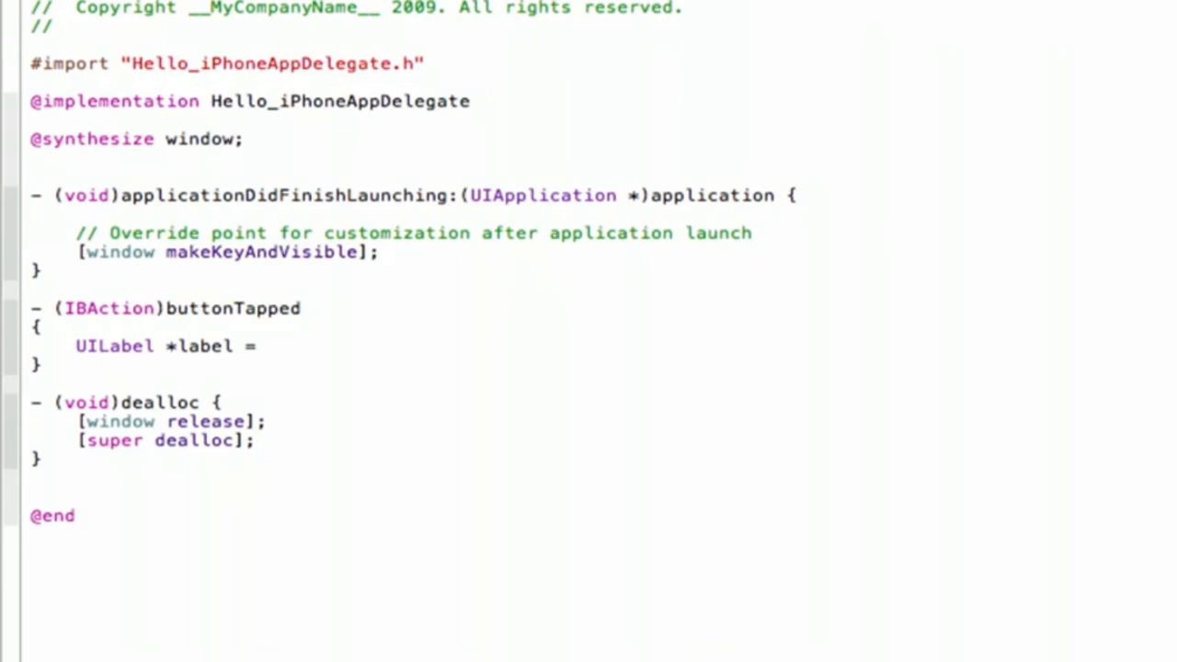
type("(UILAbe")
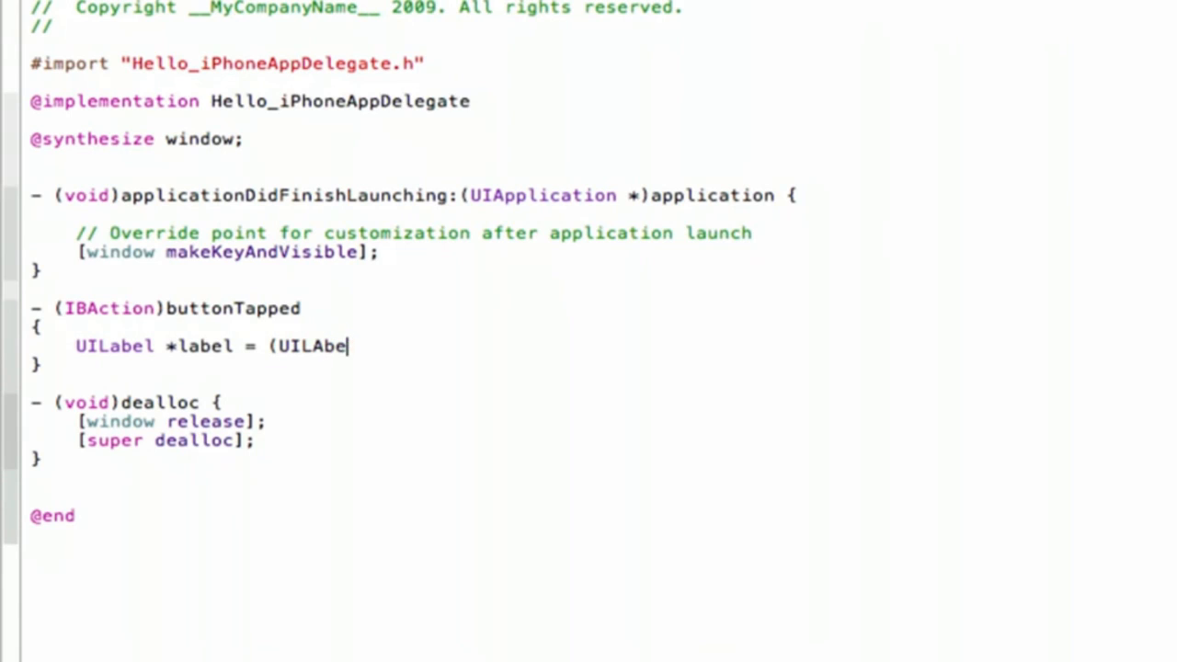
type("l *")
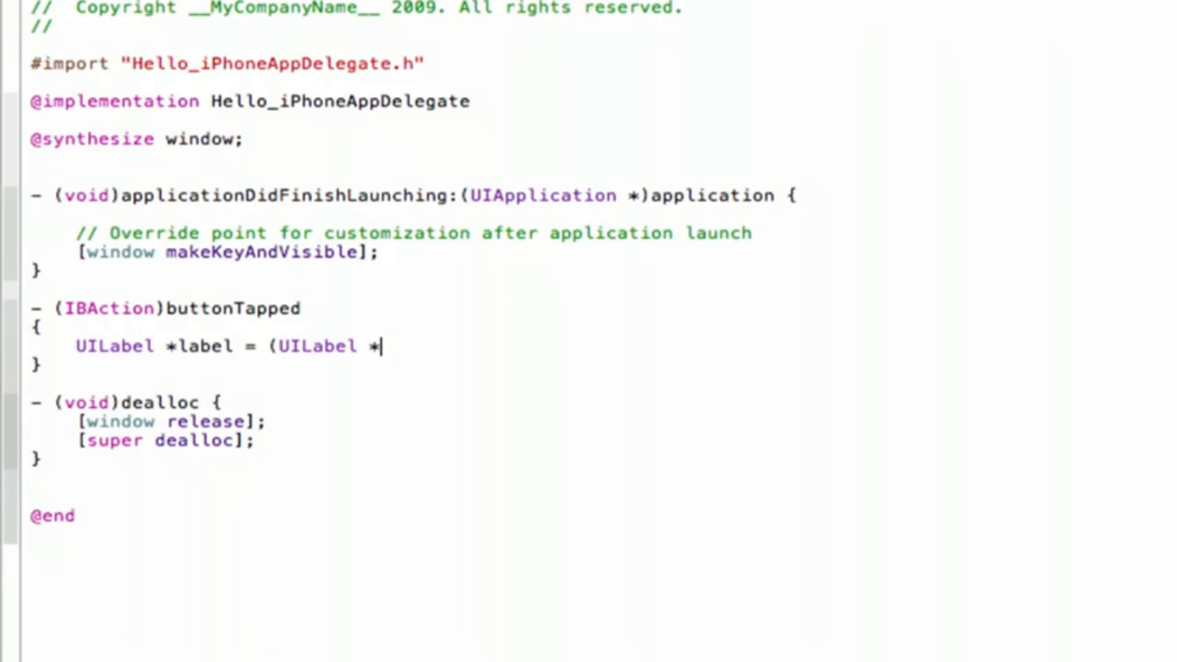
type(") [")
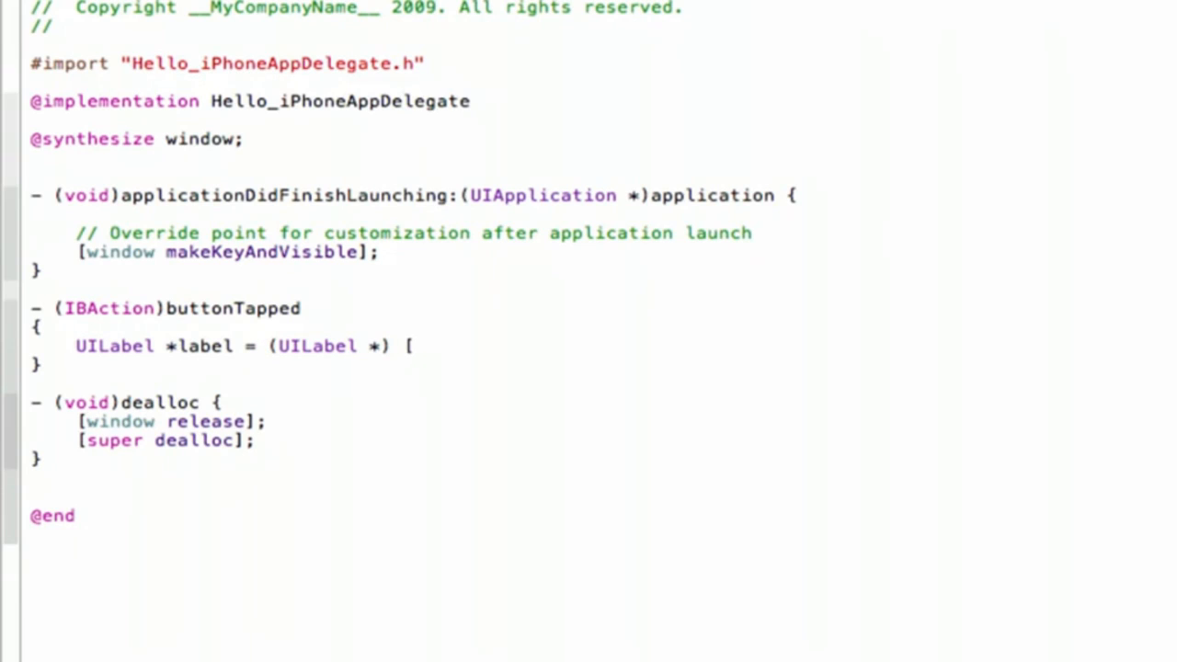
type("window")
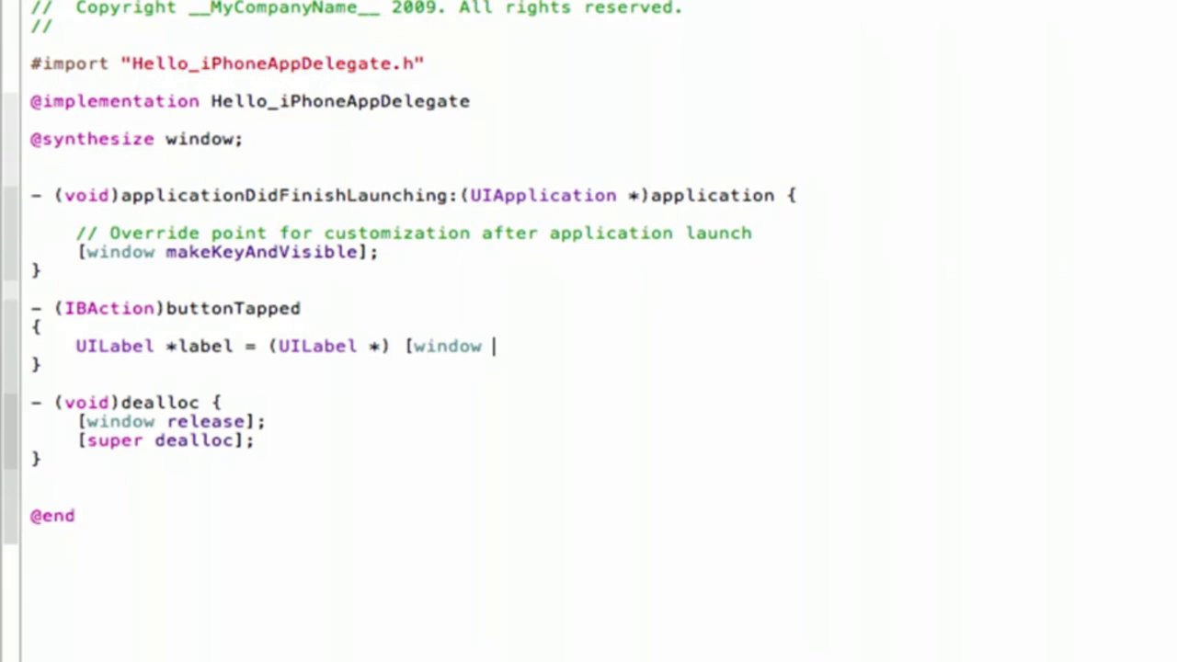
type("with")
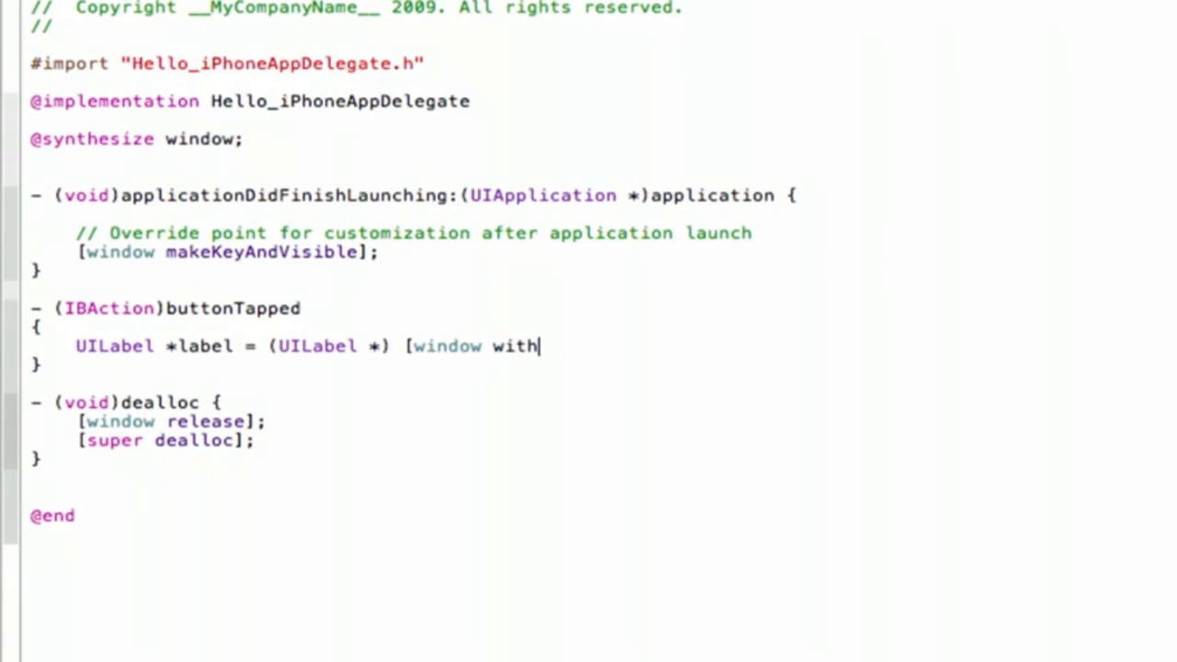
key("Backspace")
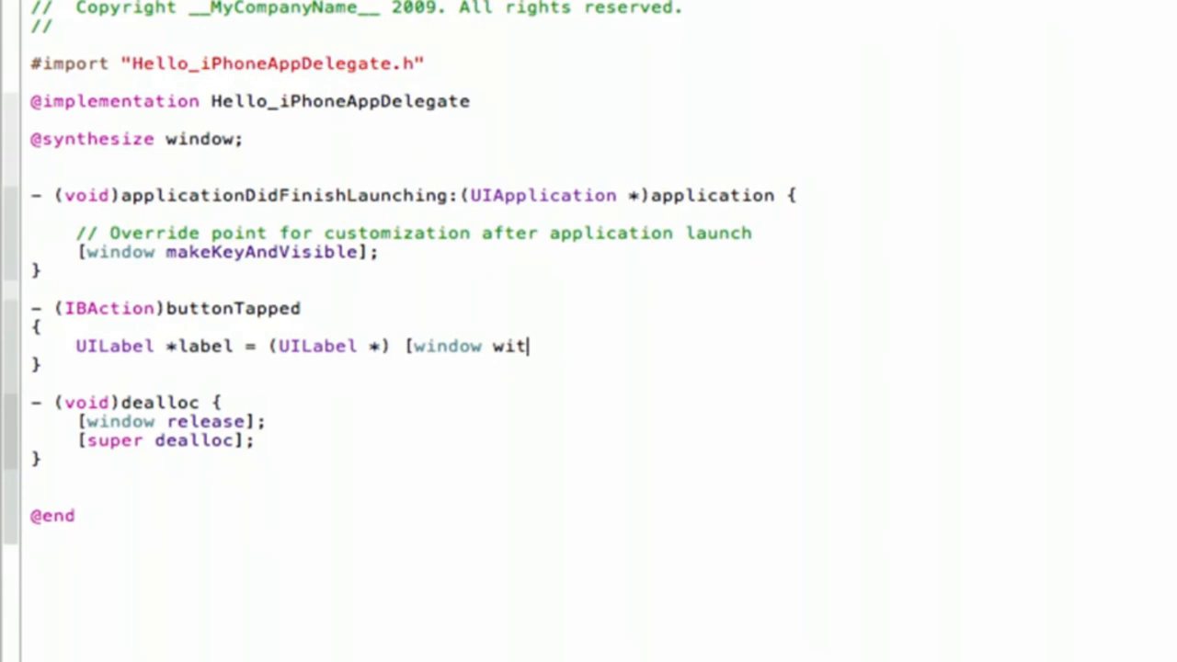
type("hViewWithTag:")
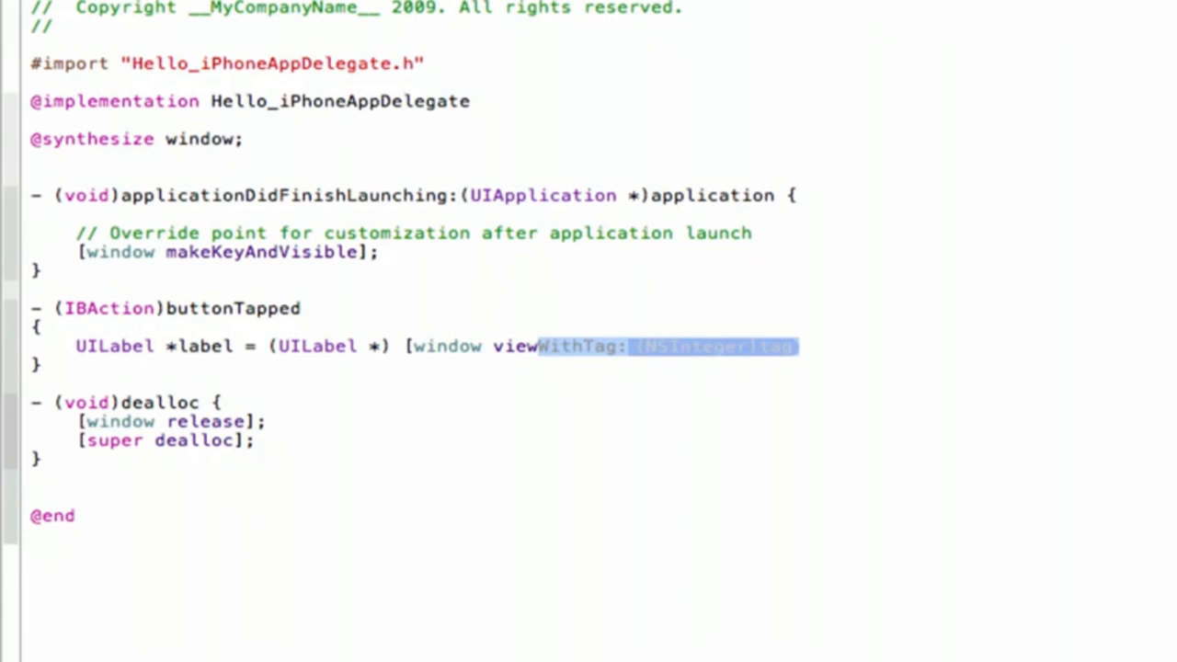
type("5")
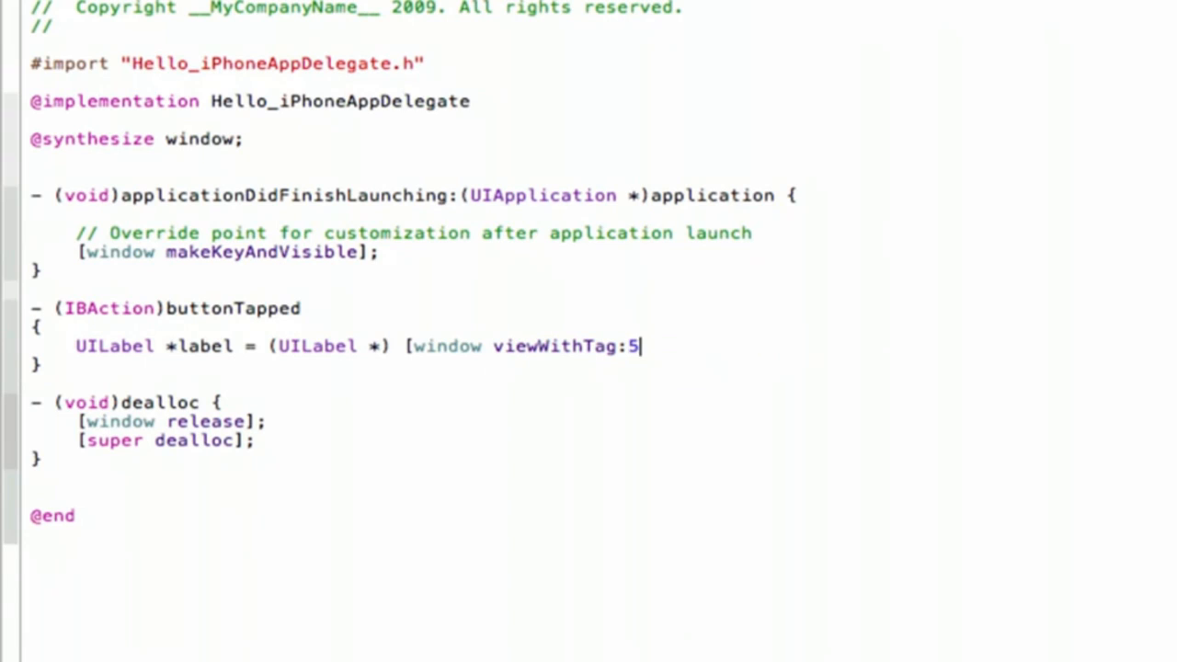
type("5]")
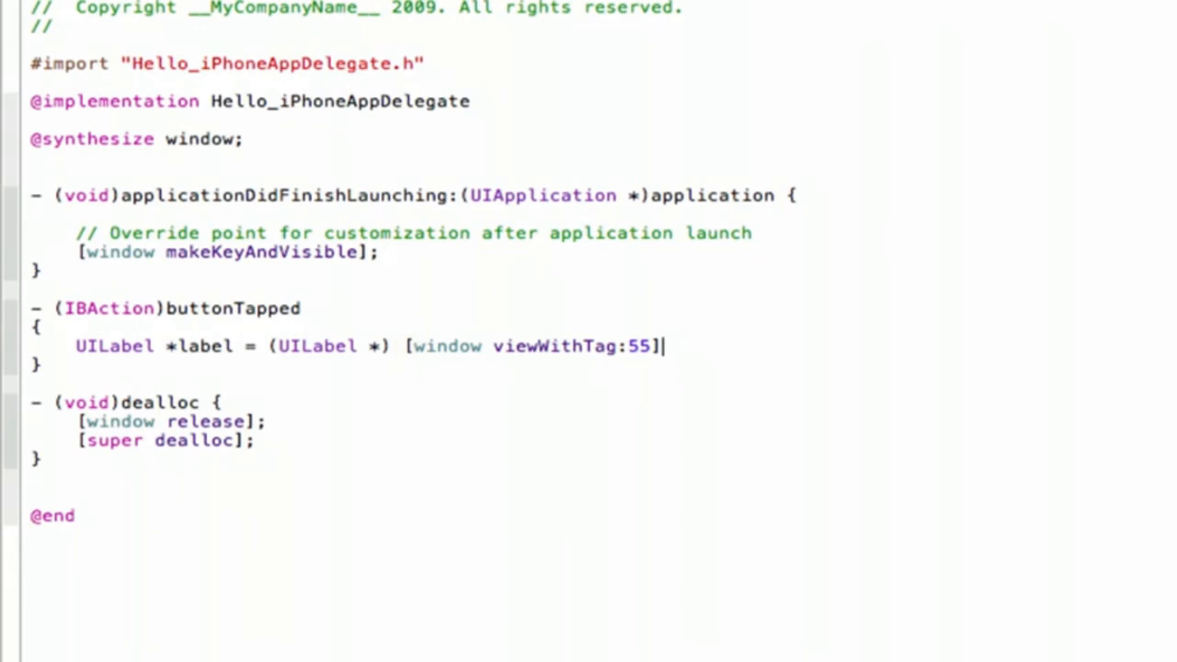
type(";")
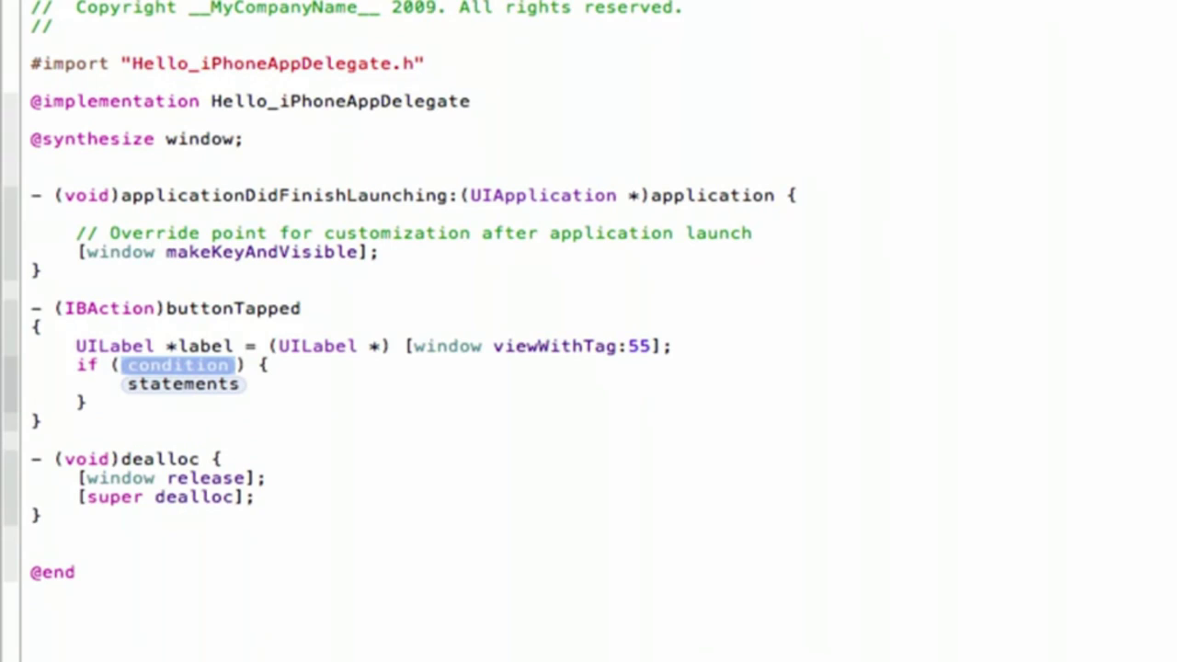
- Add an if checking for Hello iPhone that sets label.text to @"Hello World!"
type("[]")
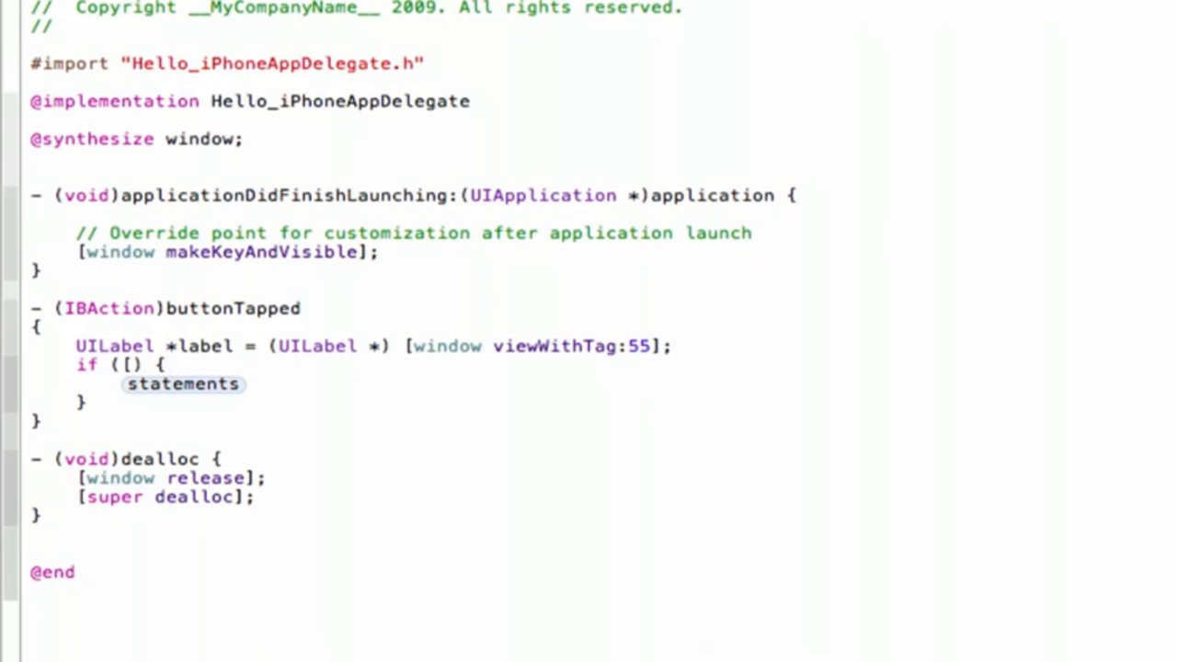
type("label.text isEqualToString:@\"Hello")
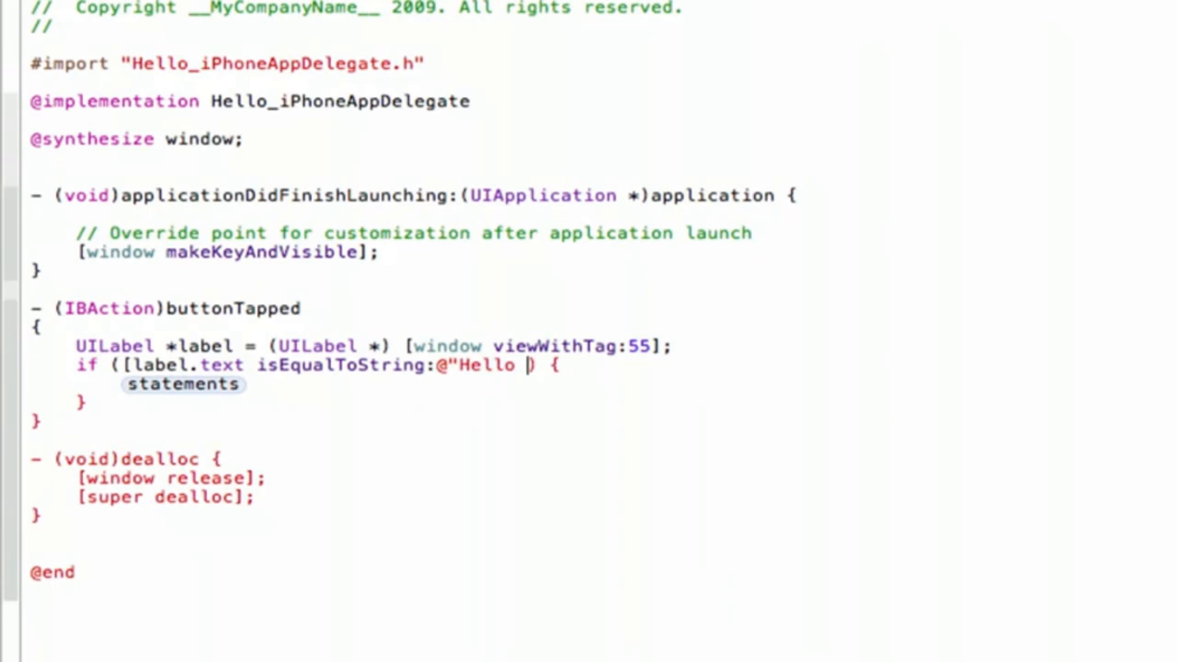
type("iPhone\"")
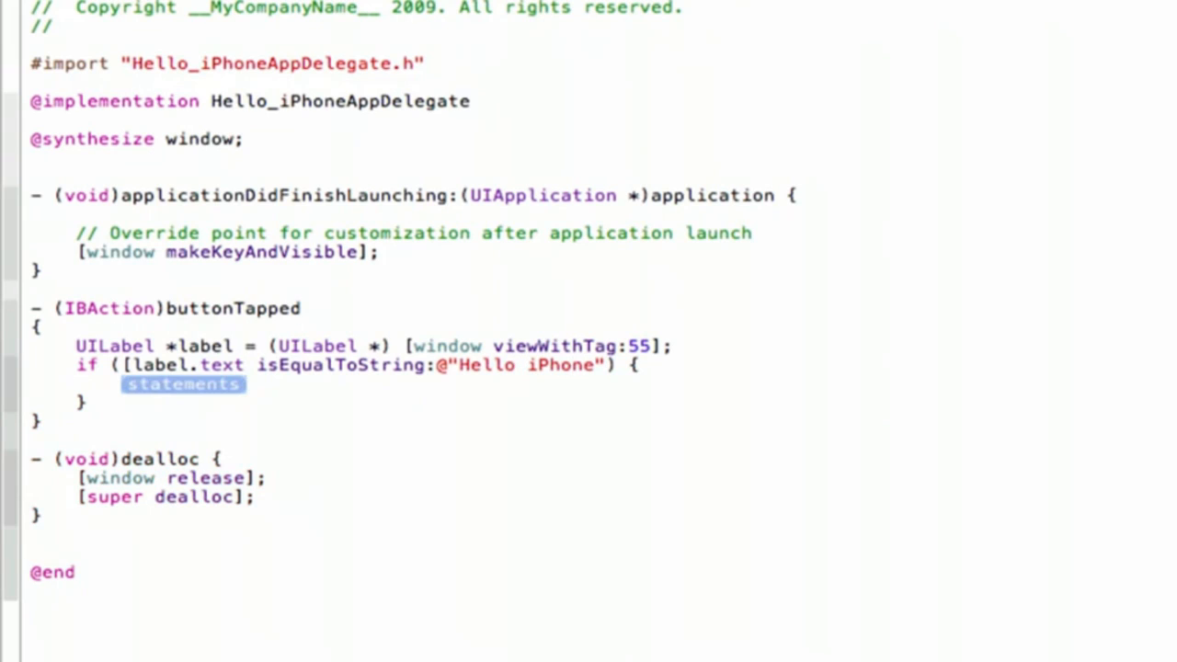
type("label.text")
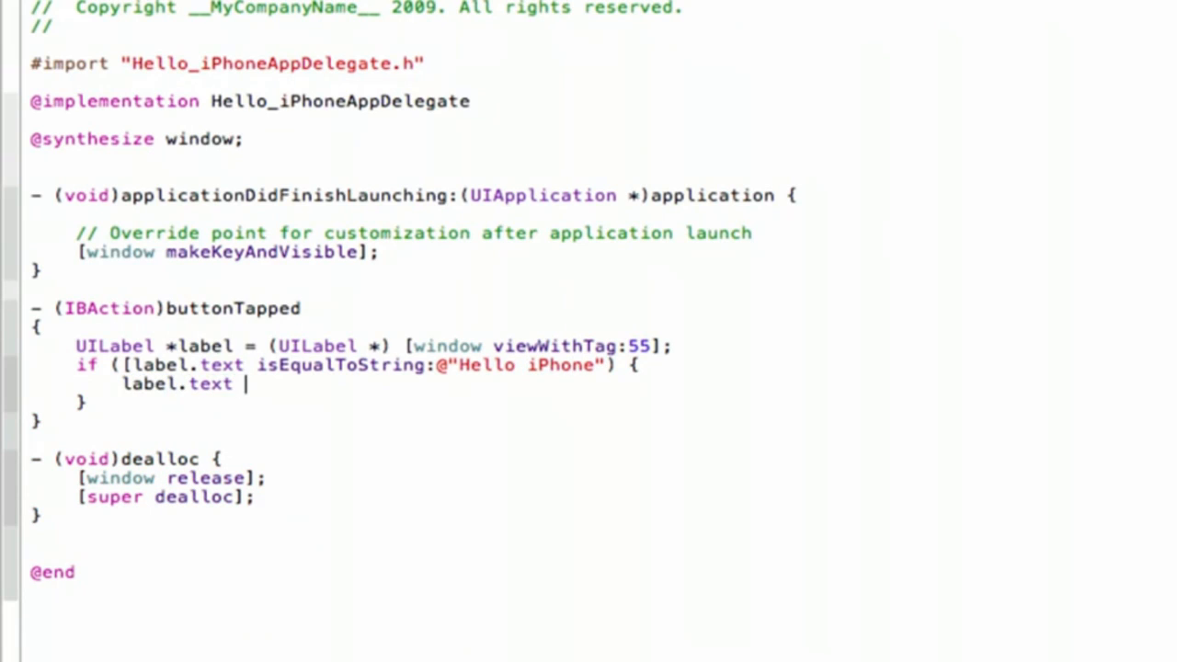
type("= @\"")
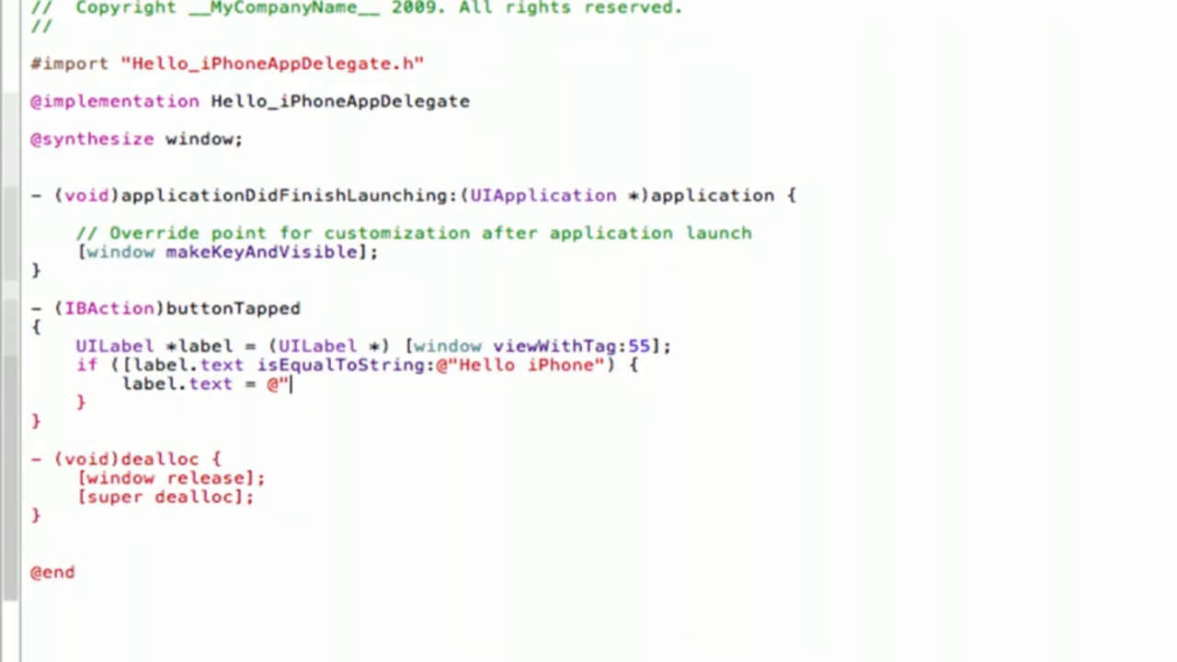
type("Hello")
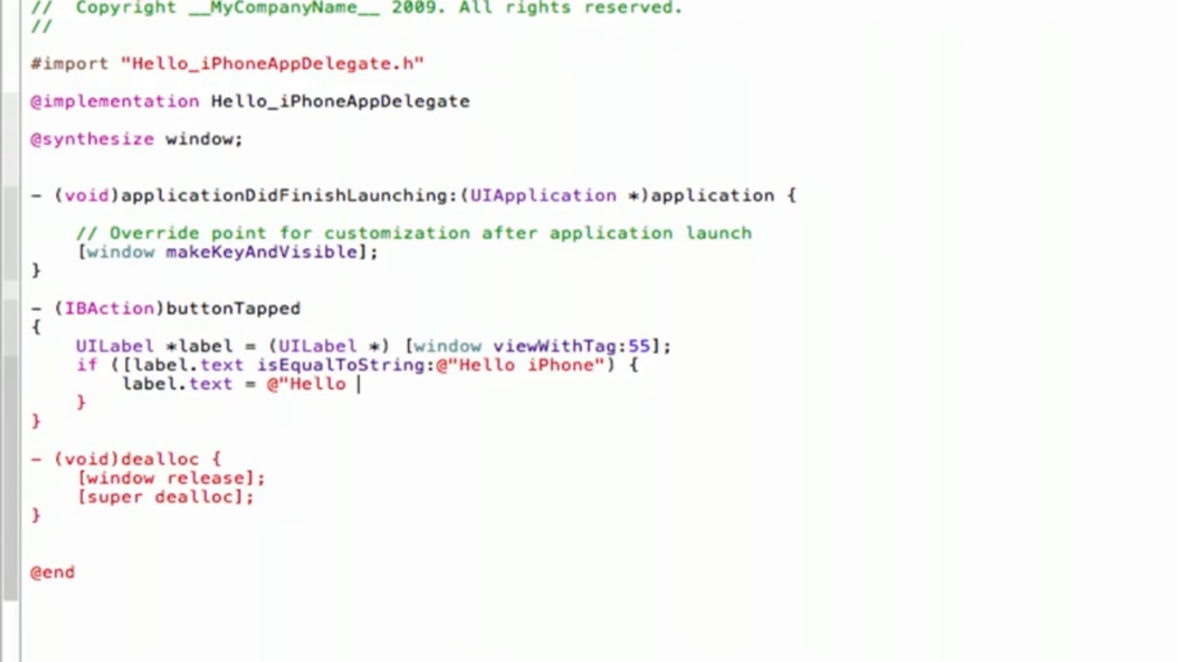
type("World!")
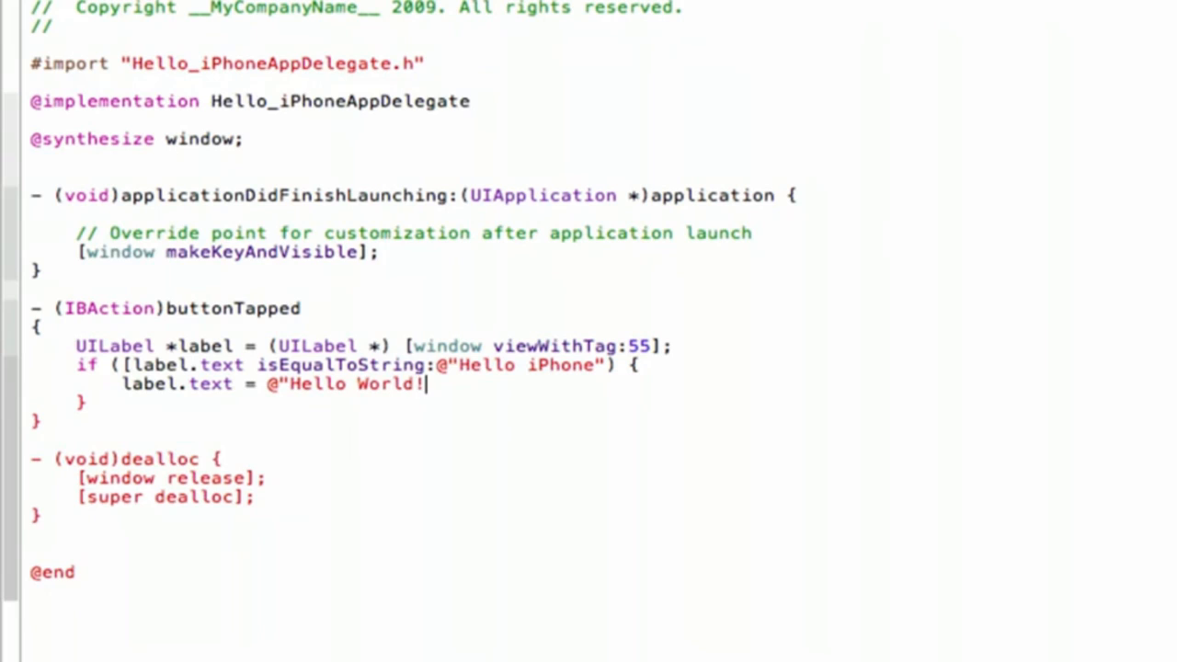
type("\"")
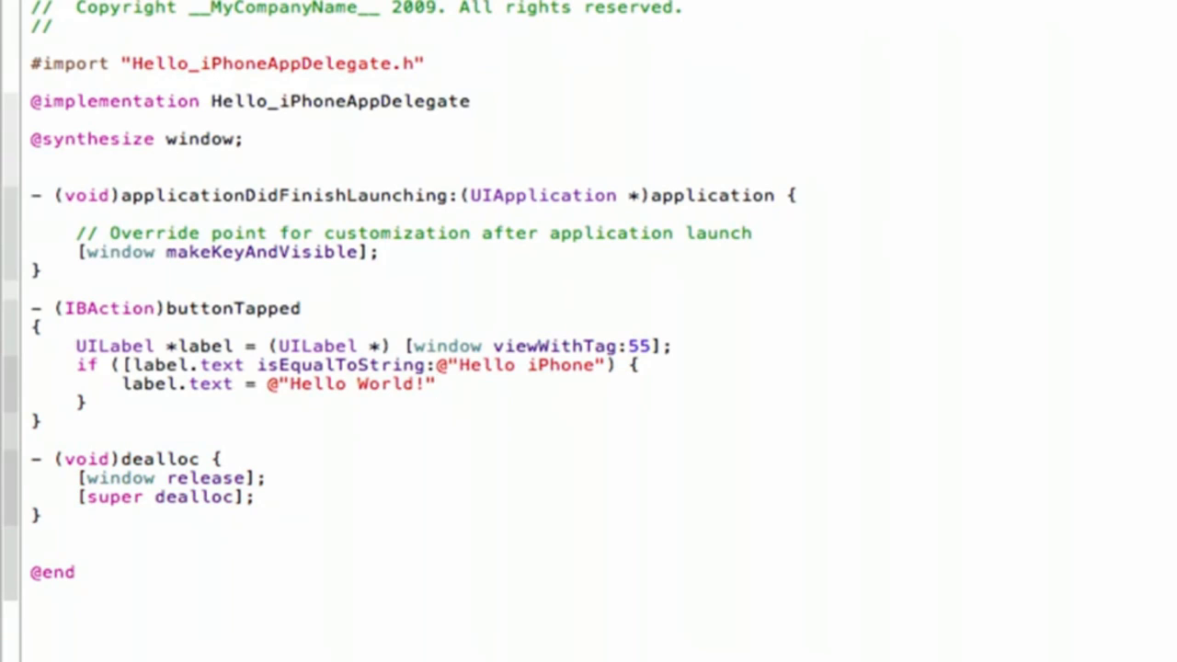
type(";")
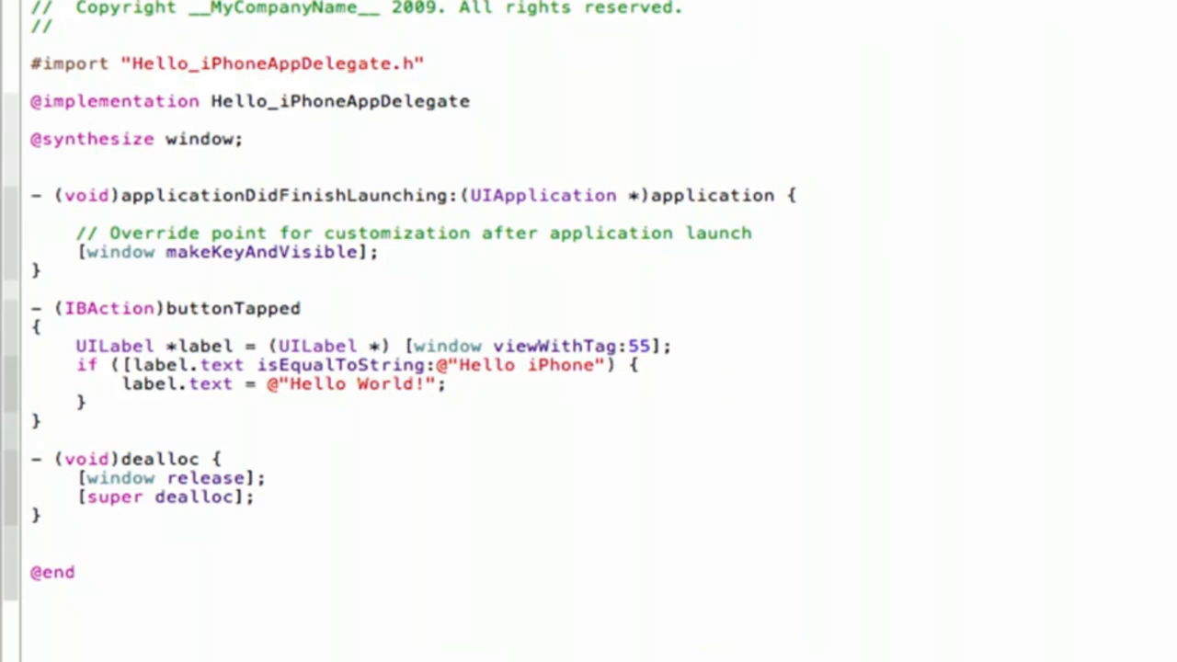
- Add an else branch setting label.text back to @"Hello iPhone"
type("else")
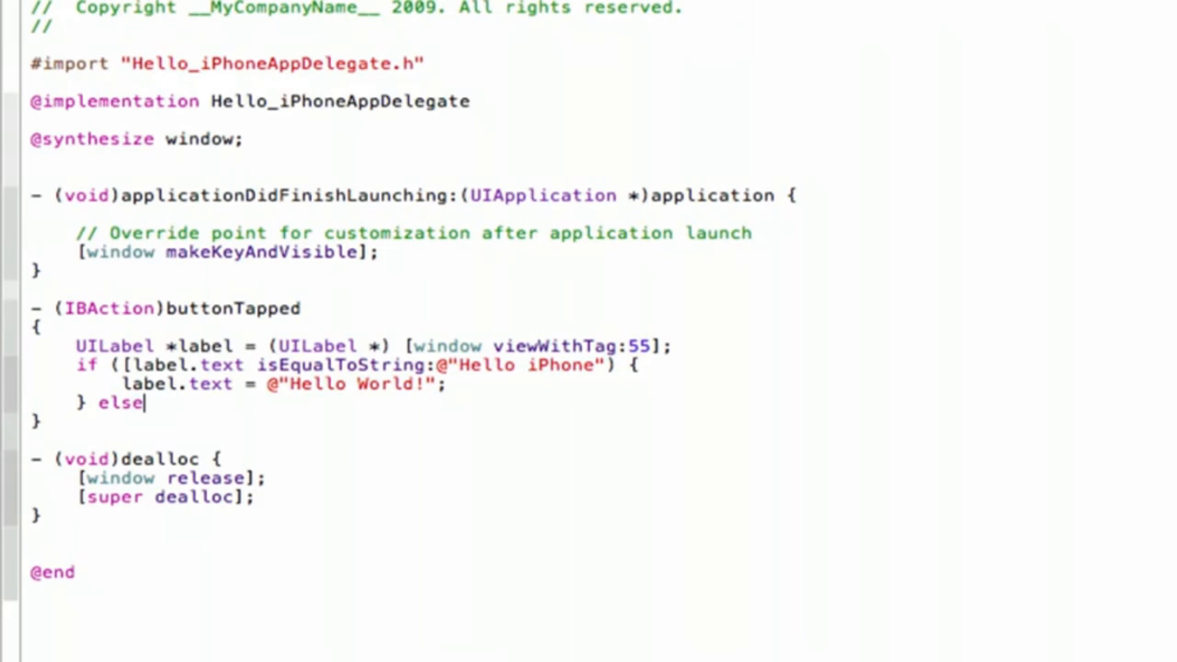
type("P")
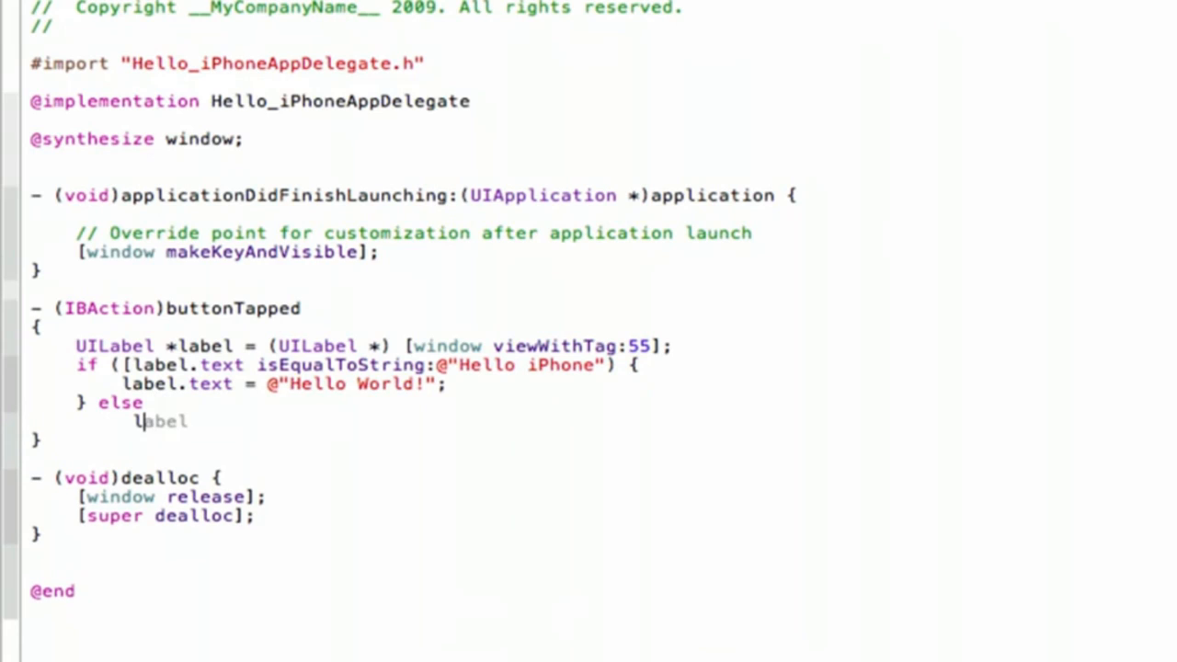
type(".text")
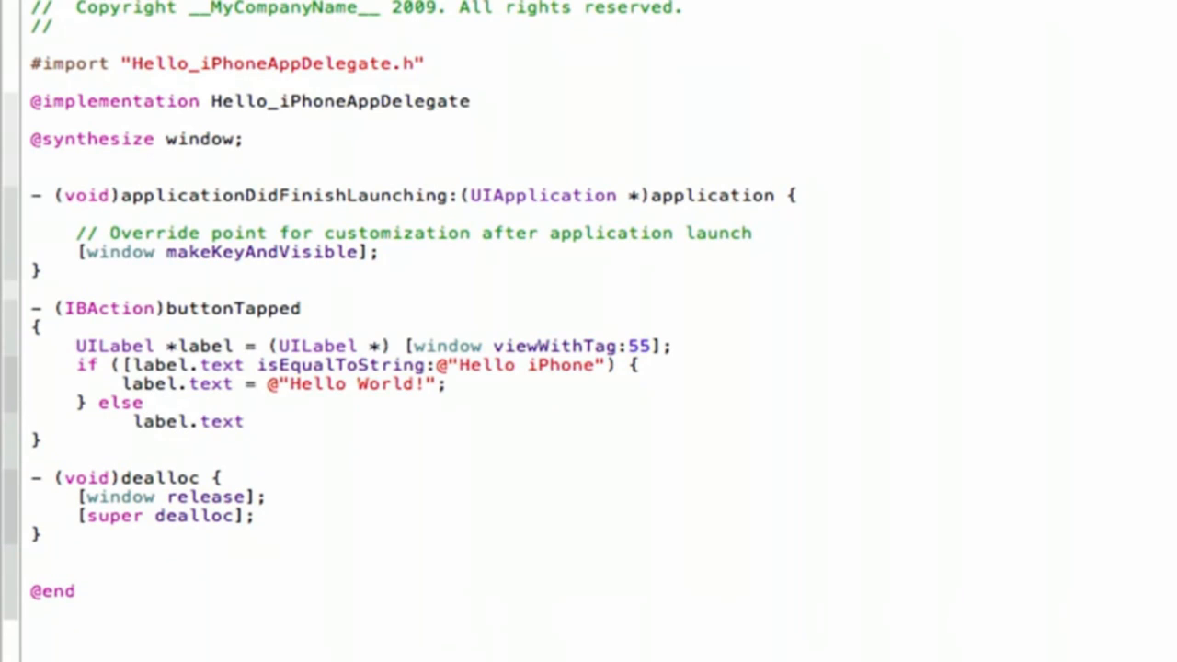
type("= @\"")
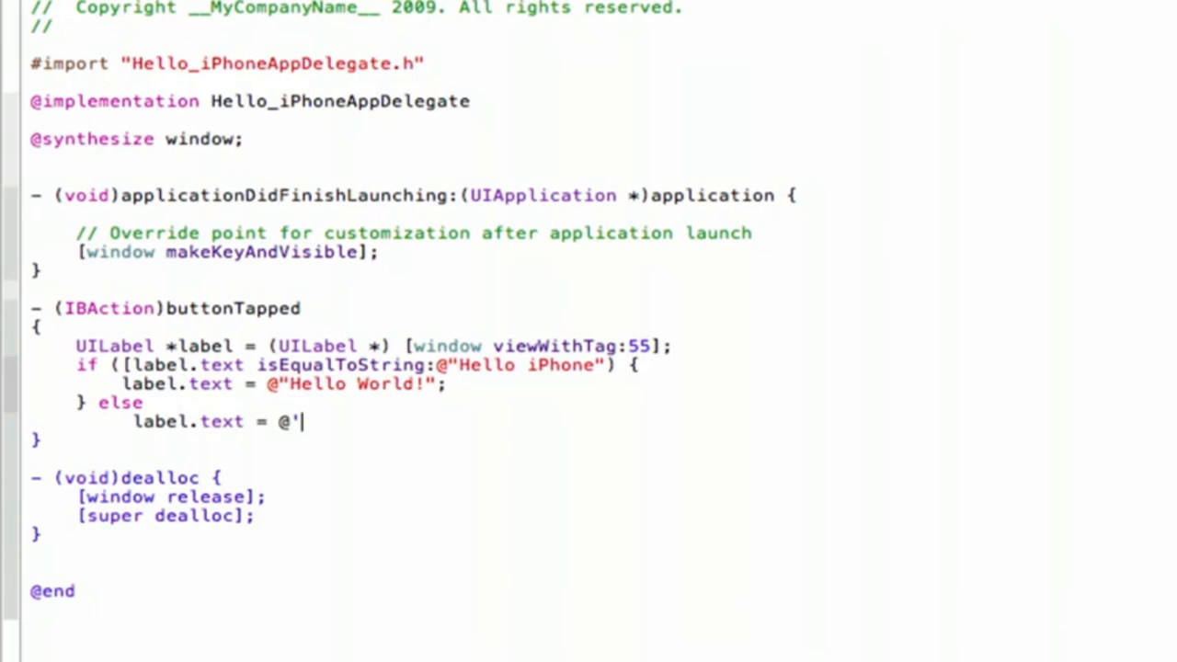
type("Hello i")
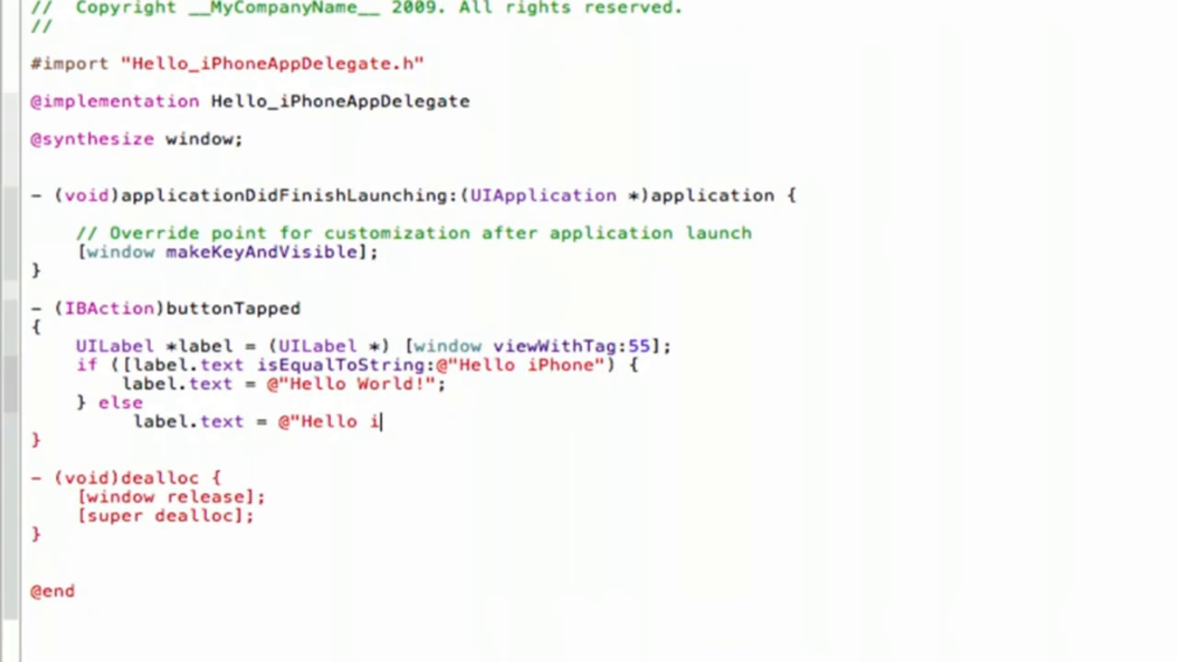
type("Phone\";")
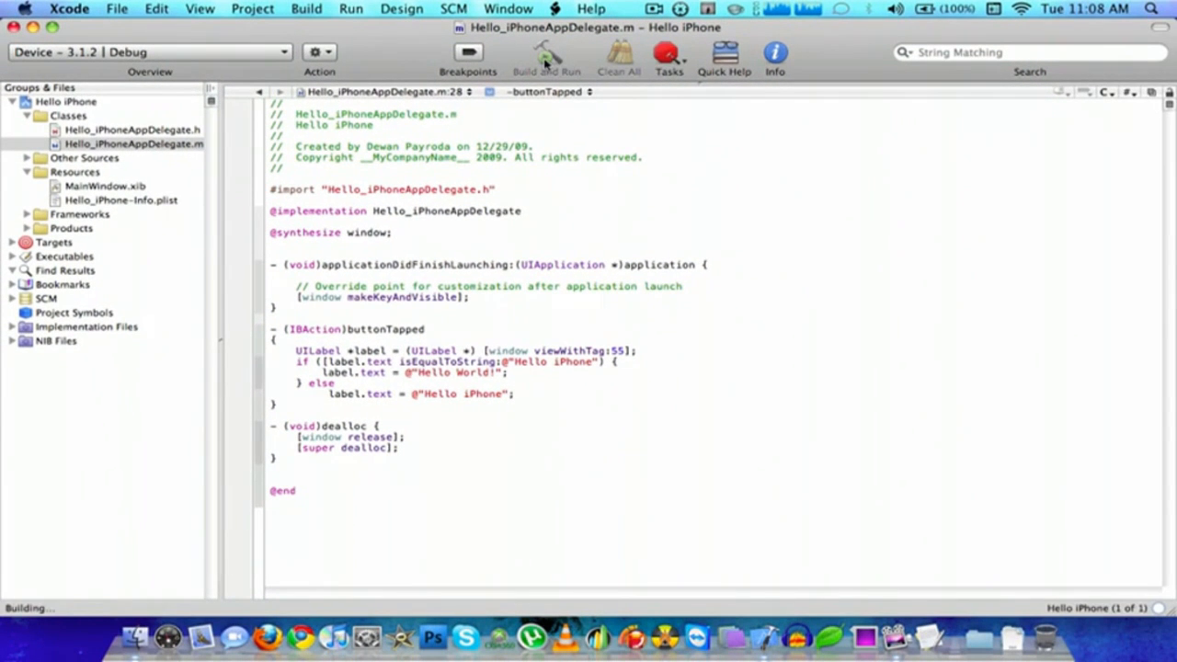
- Add the missing ']' to the if condition, save all files, and rebuild the app
left_click(148, 51)
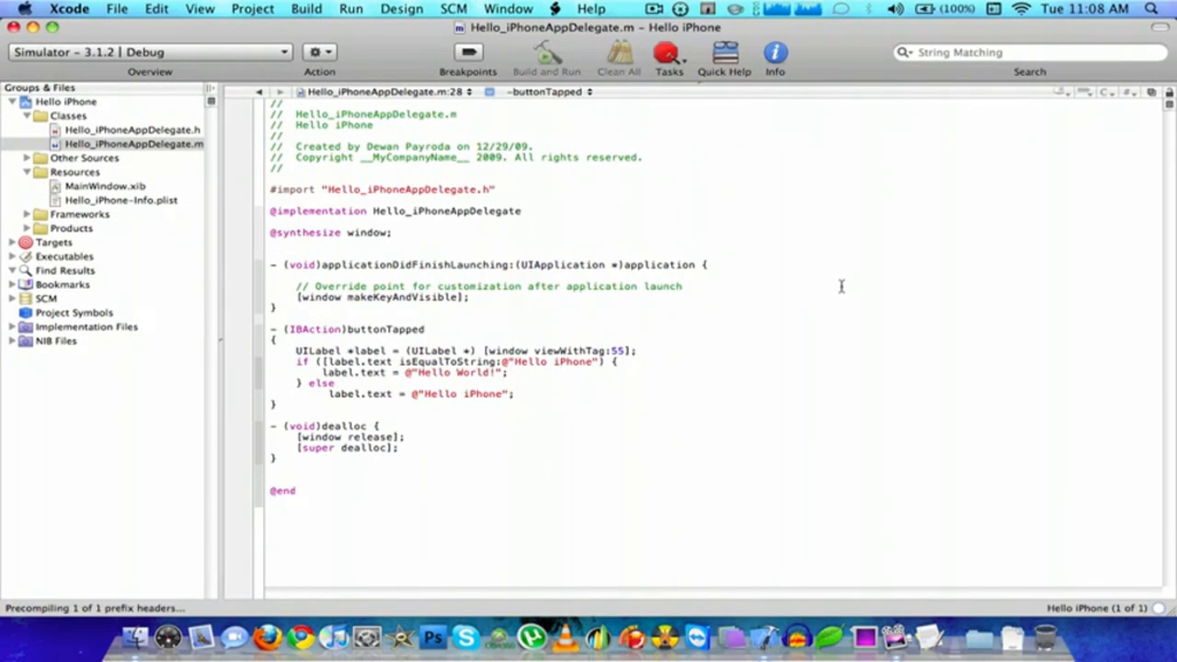
left_click(546, 53)
type("]")
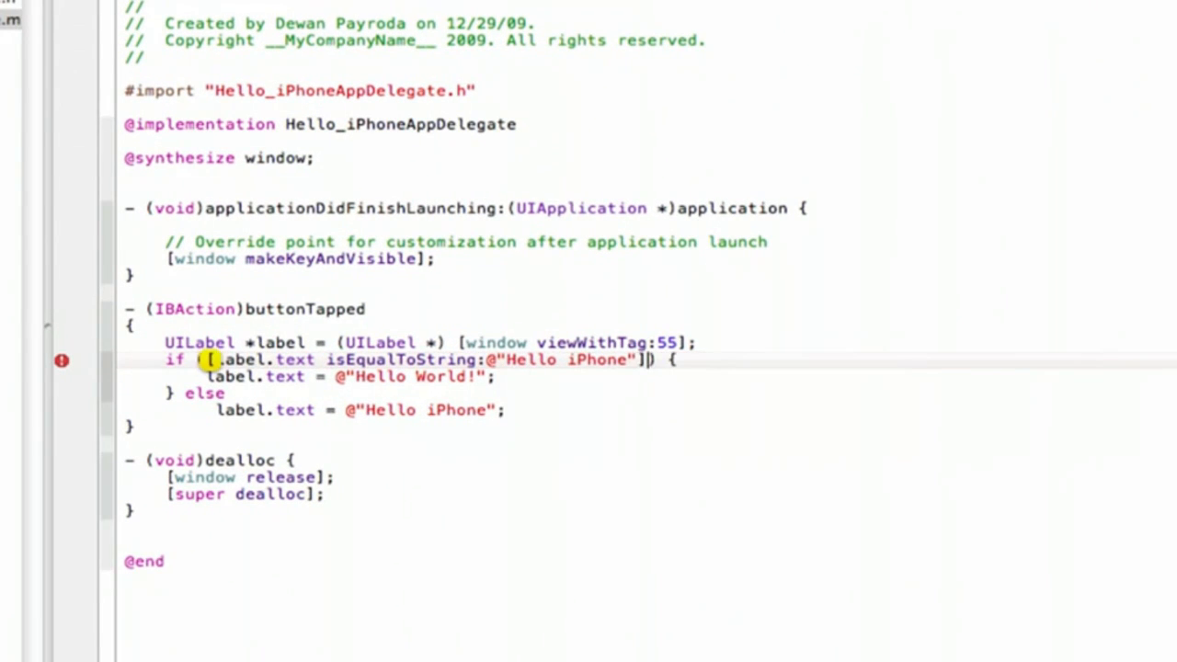
left_click(545, 56)
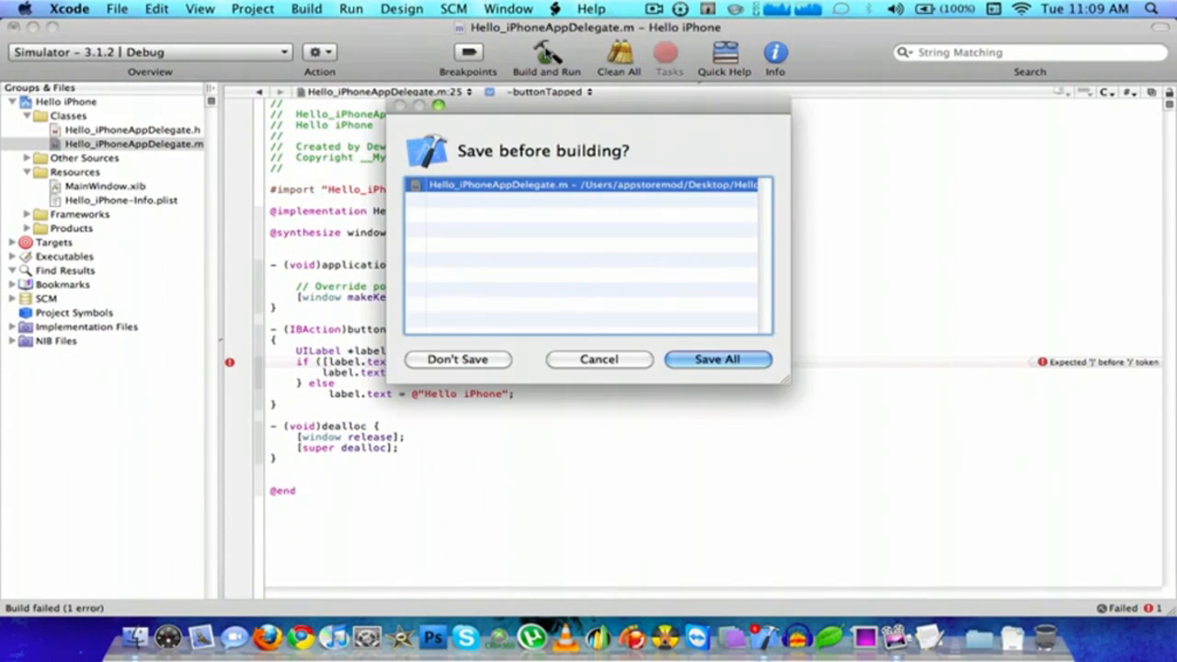
left_click(718, 360)
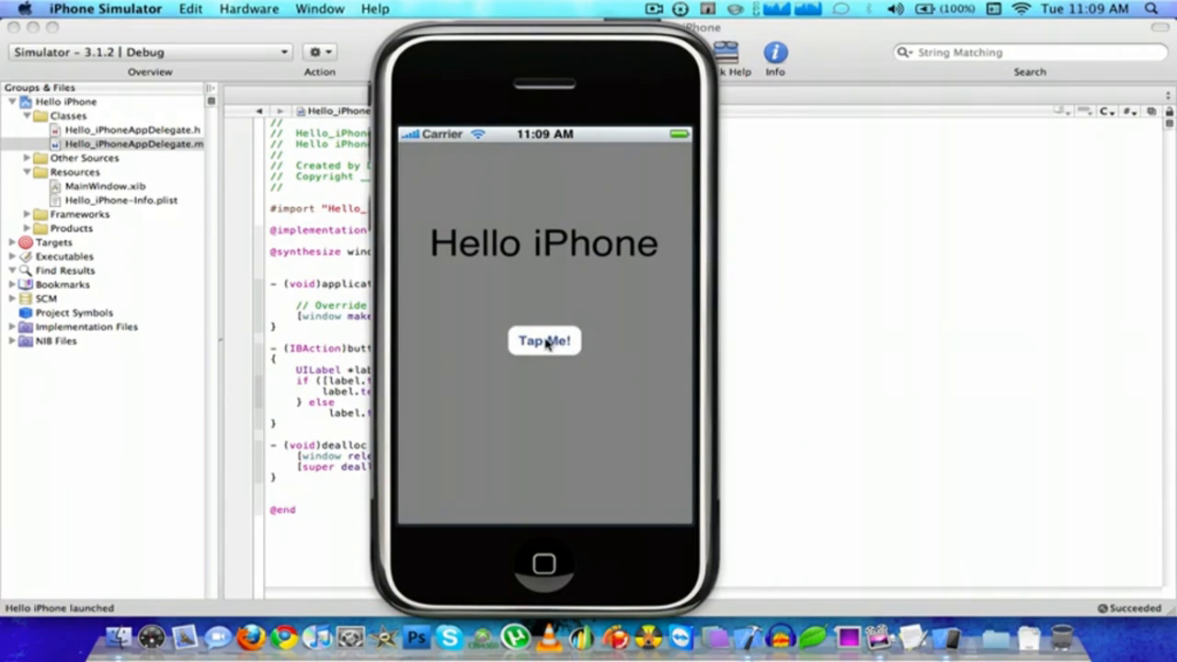
- Tap 'Tap Me!' three times, switching the label between Hello World! and Hello iPhone
left_click(545, 342)
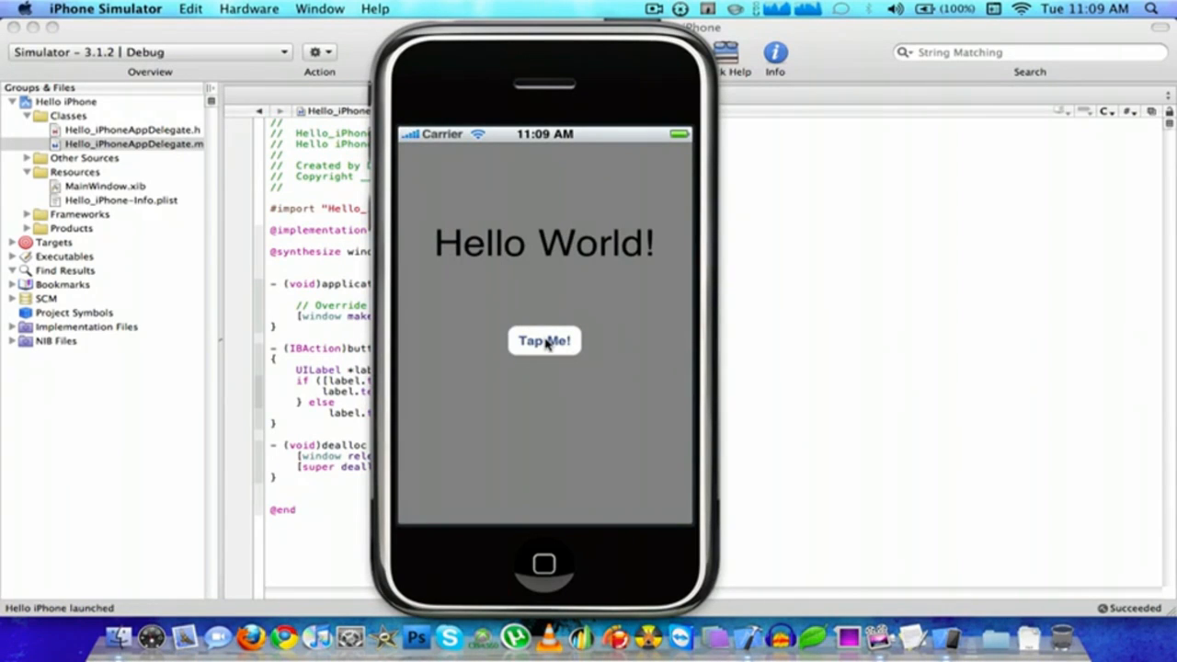
left_click(544, 341)
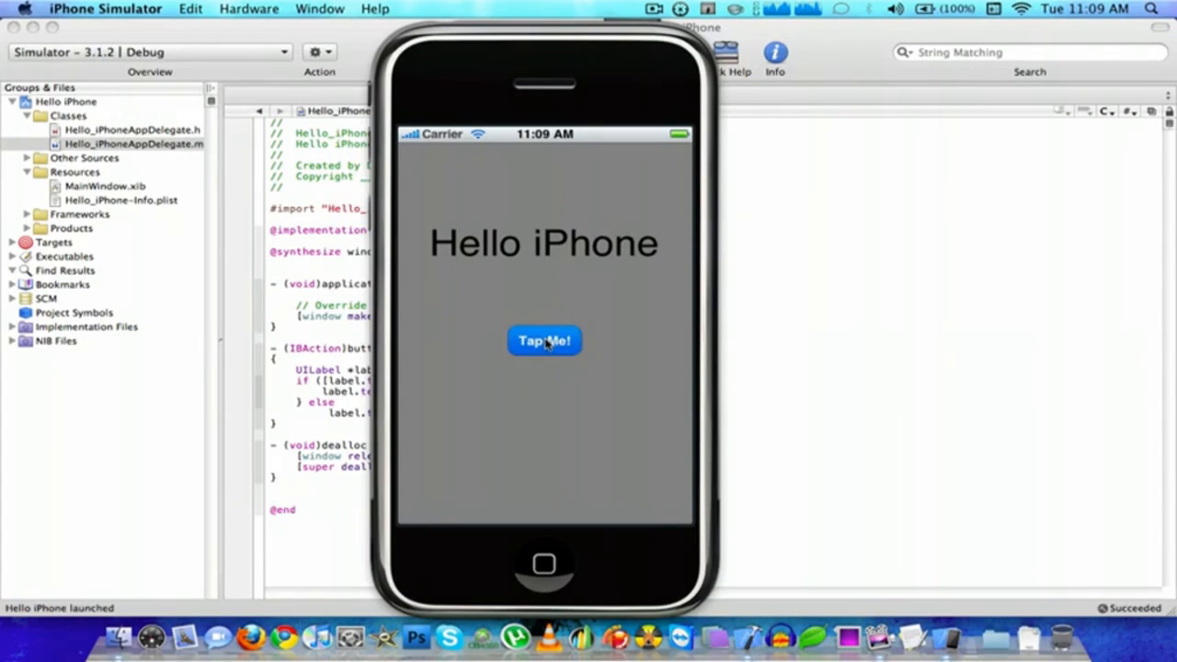
left_click(545, 341)
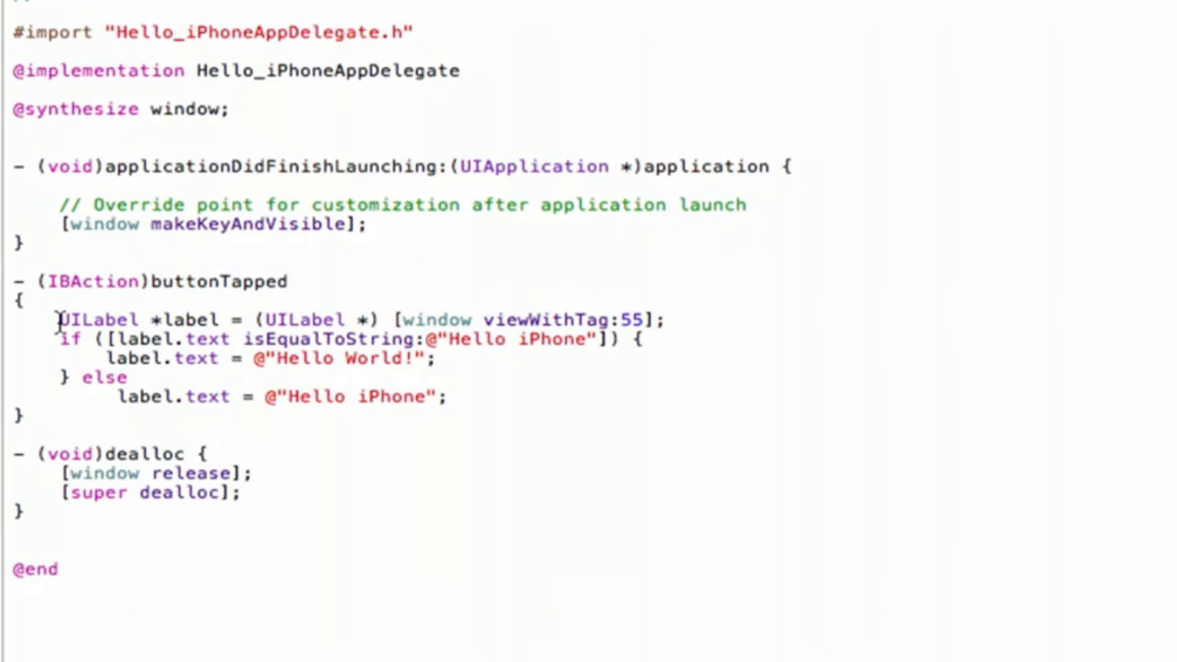
- Walk through buttonTapped by highlighting UILabel, the label variable and tag 55
double_click(99, 320)
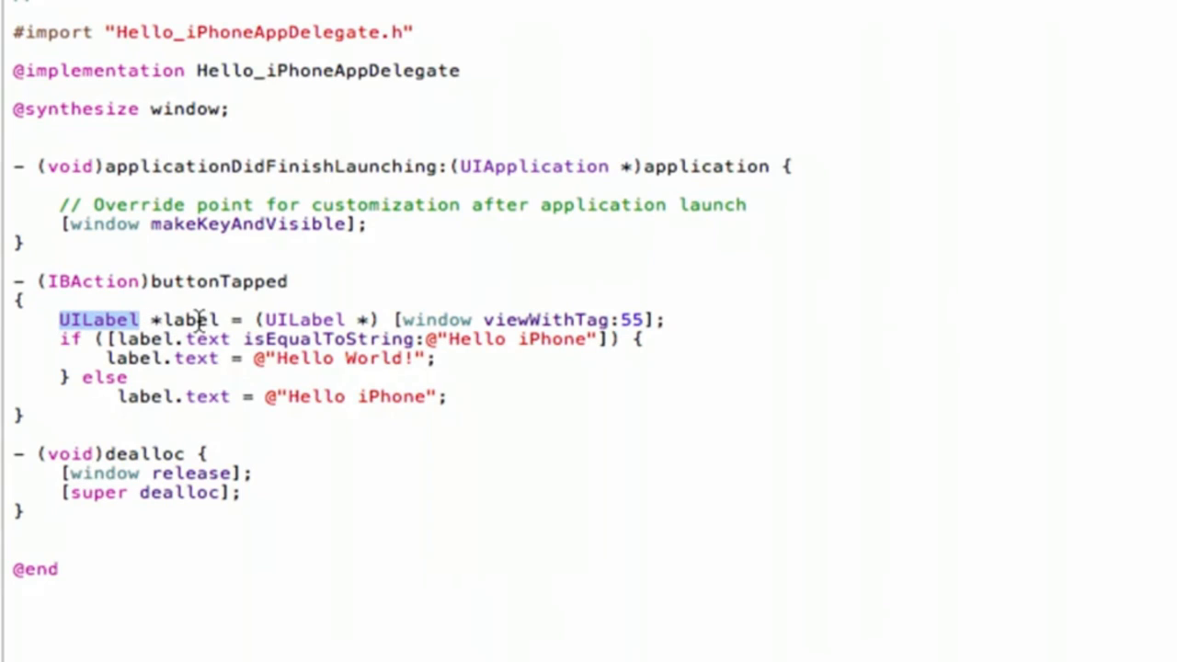
double_click(188, 319)
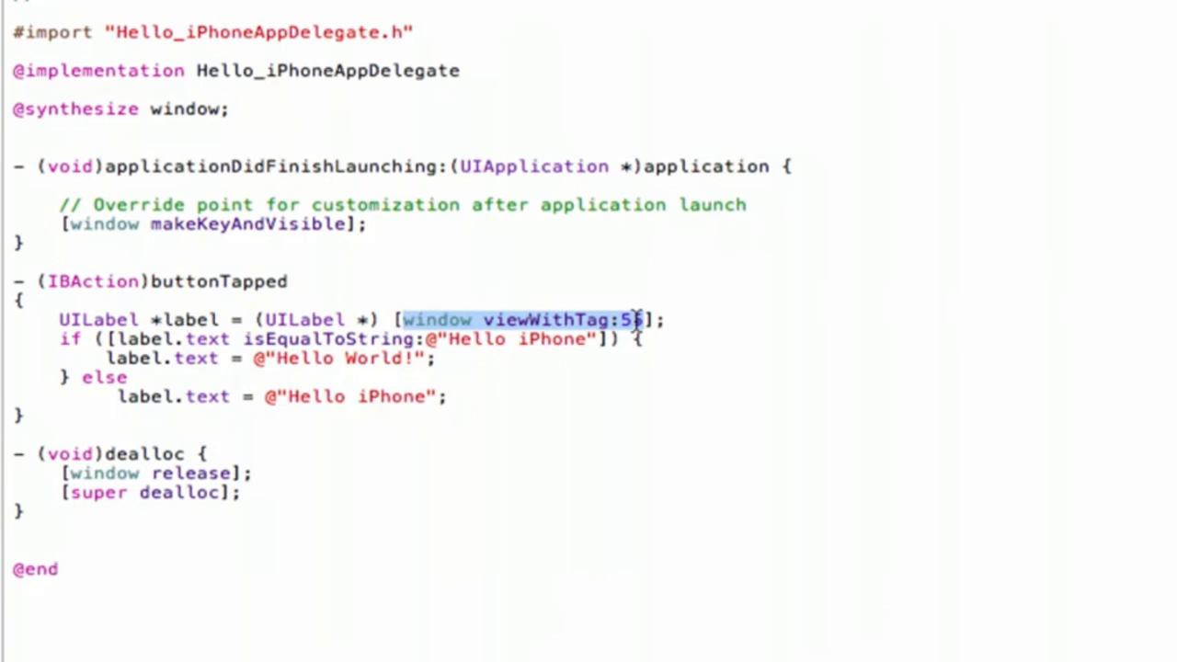
left_click(635, 319)
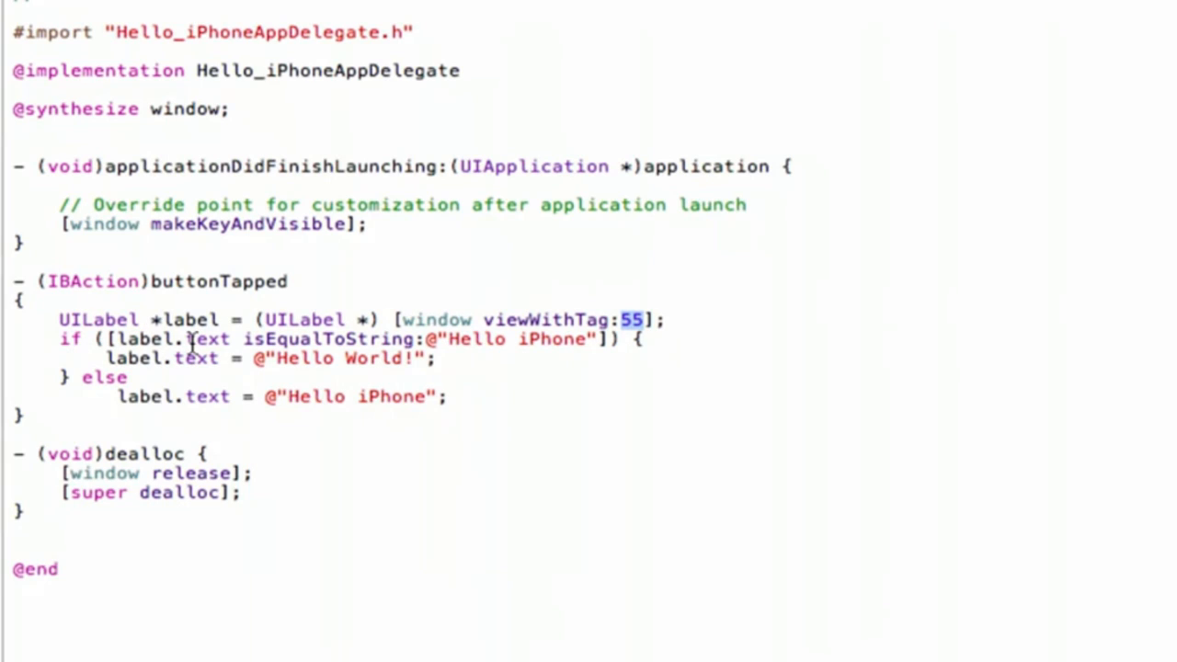
mouse_move(541, 345)
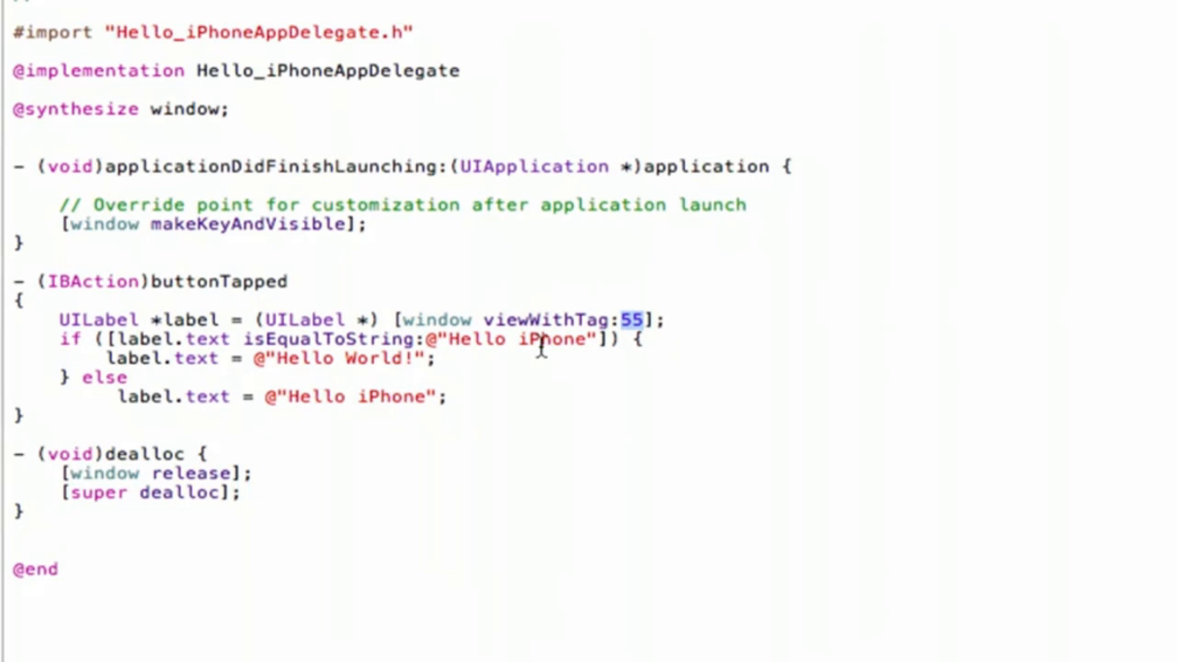
mouse_move(285, 373)
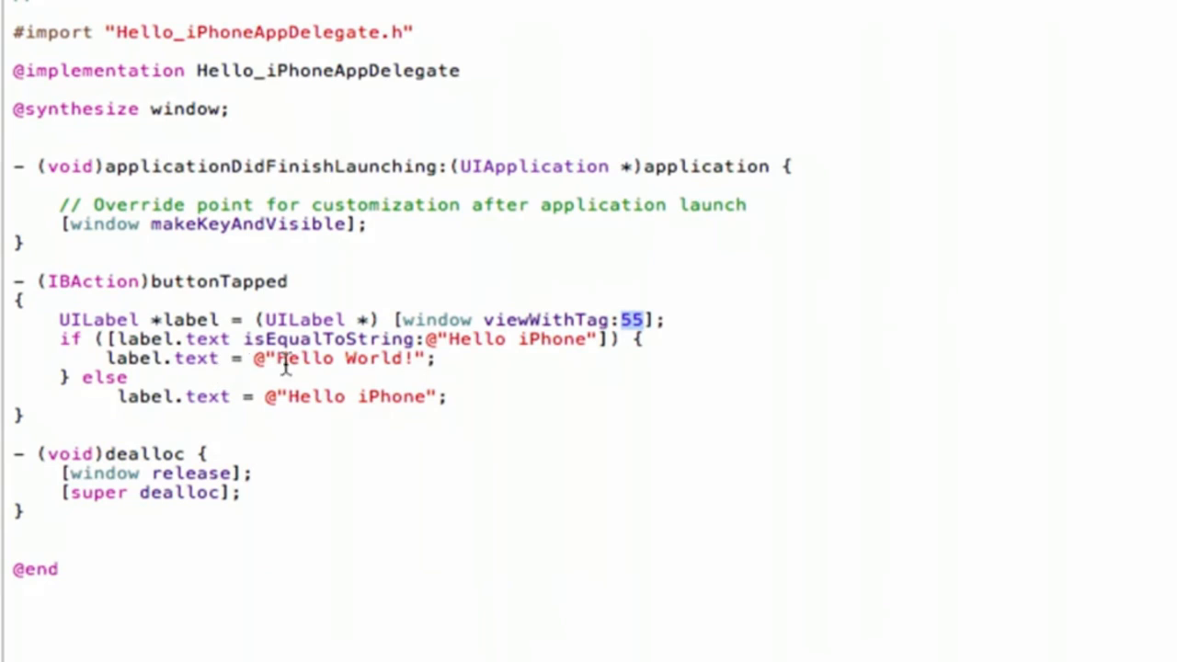
mouse_move(427, 368)
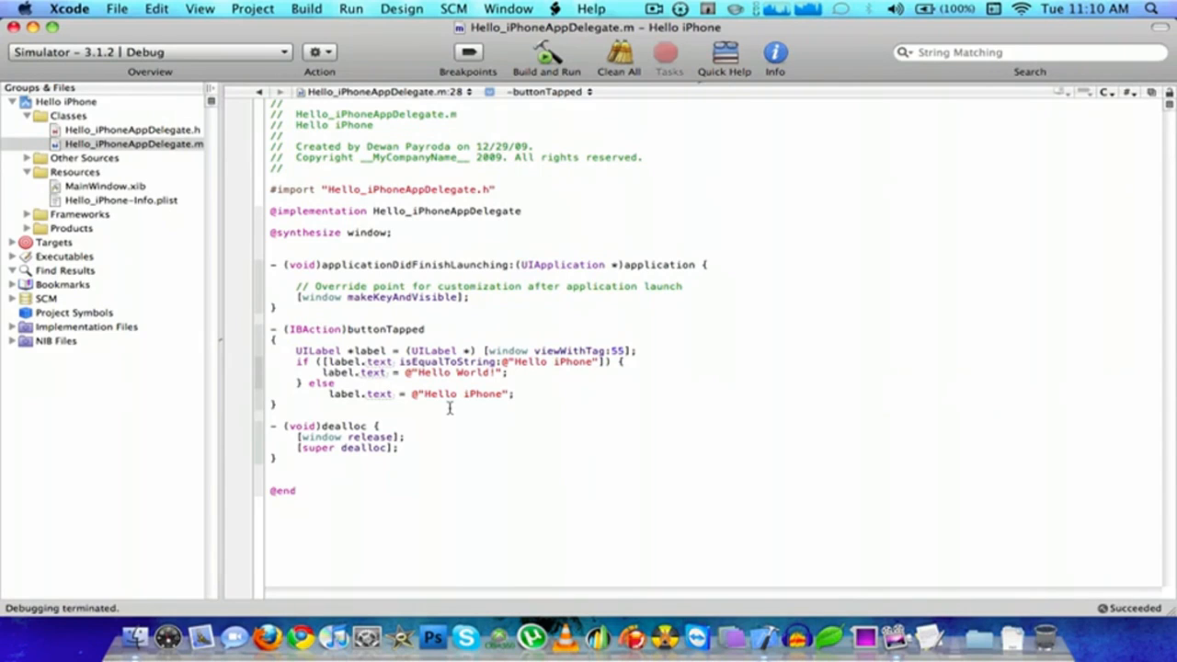
left_click(386, 394)
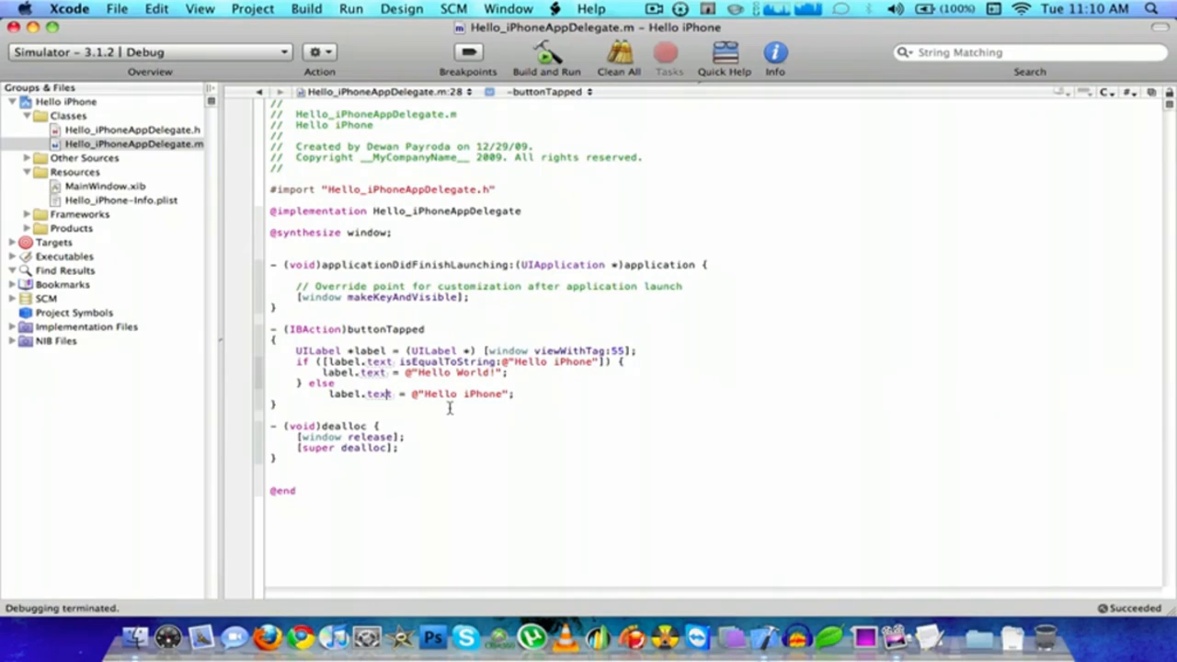